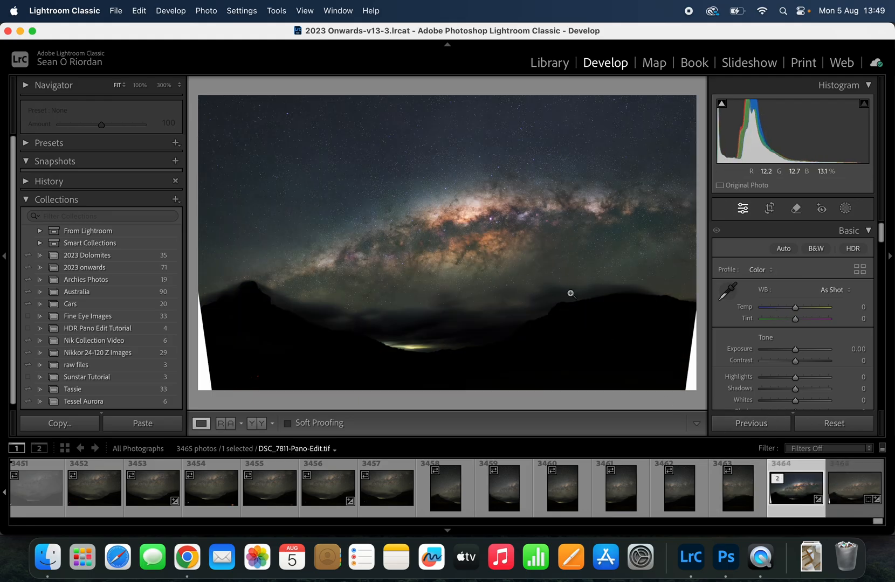
mouse_move(578, 304)
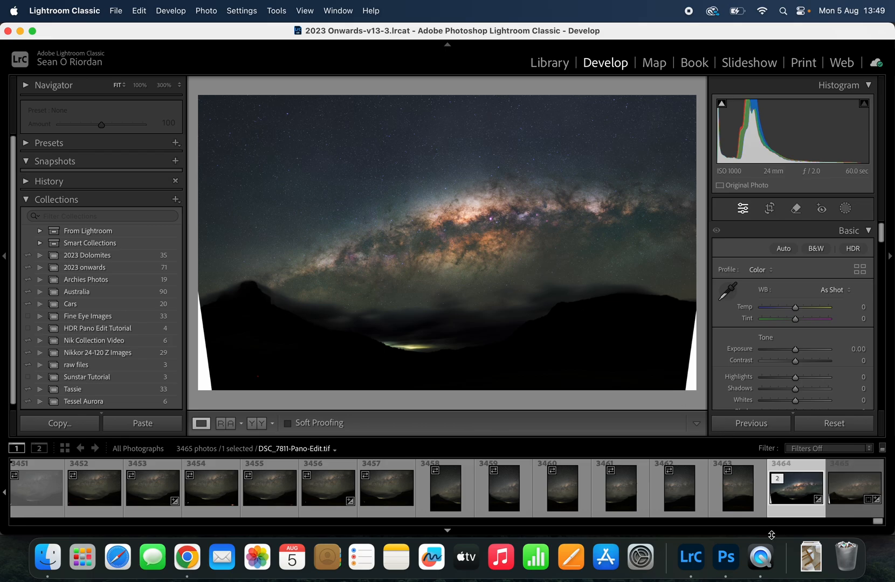
Step: Switch briefly to Photoshop, then return to the Lightroom catalog
click(725, 557)
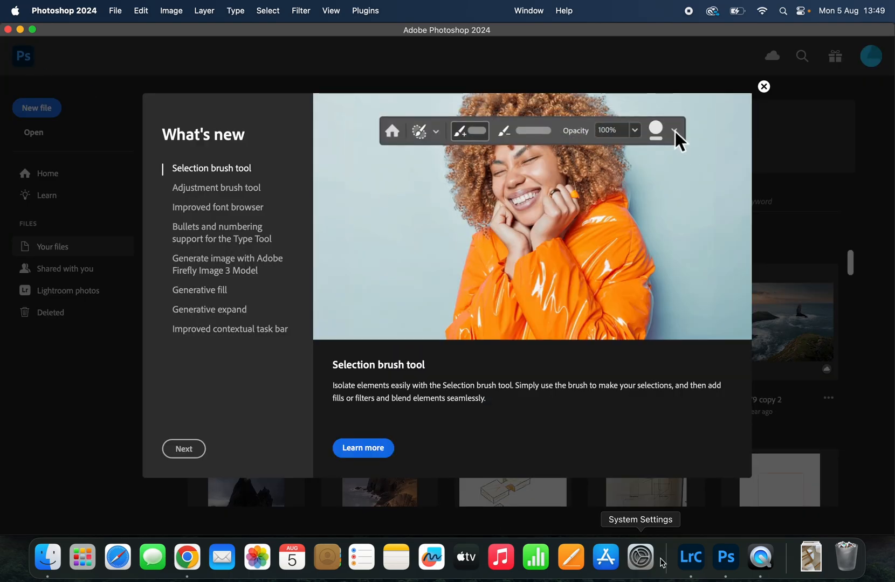
click(689, 557)
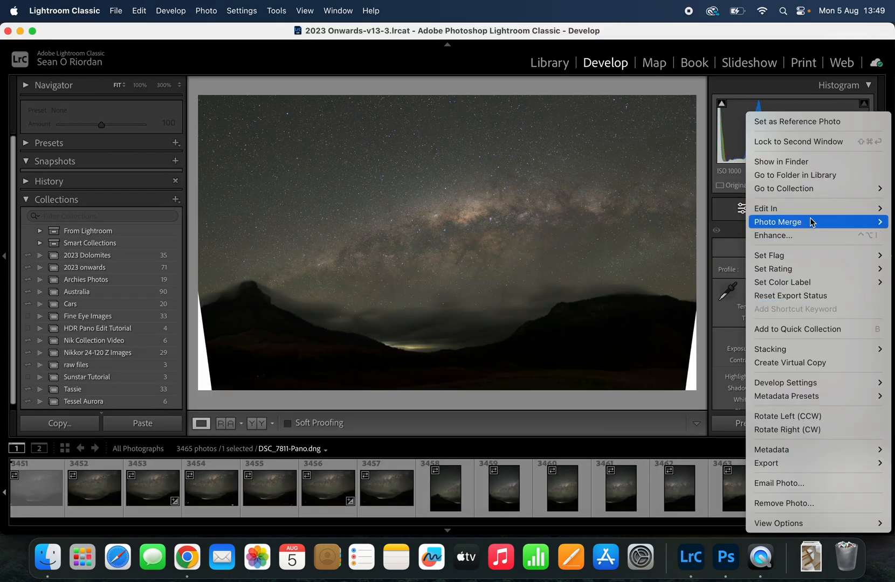
mouse_move(766, 208)
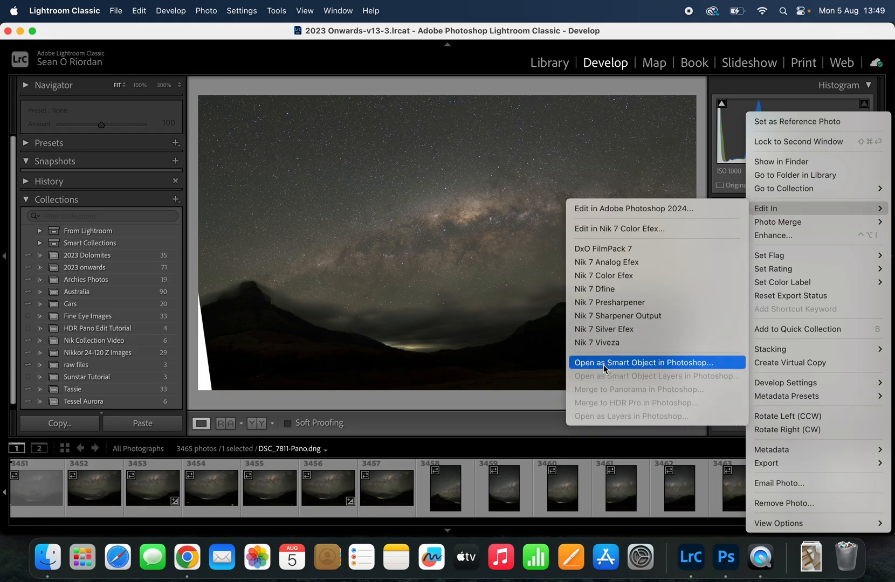
mouse_move(617, 208)
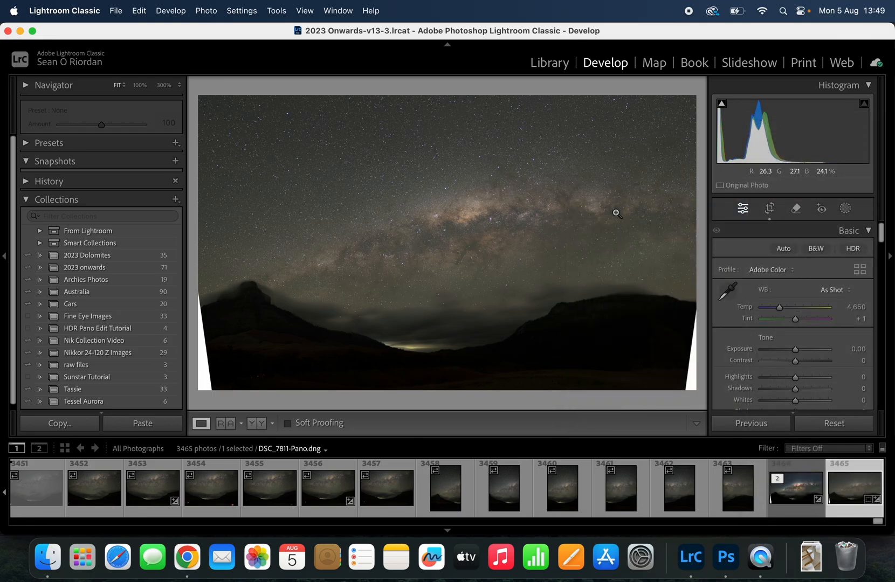
click(725, 557)
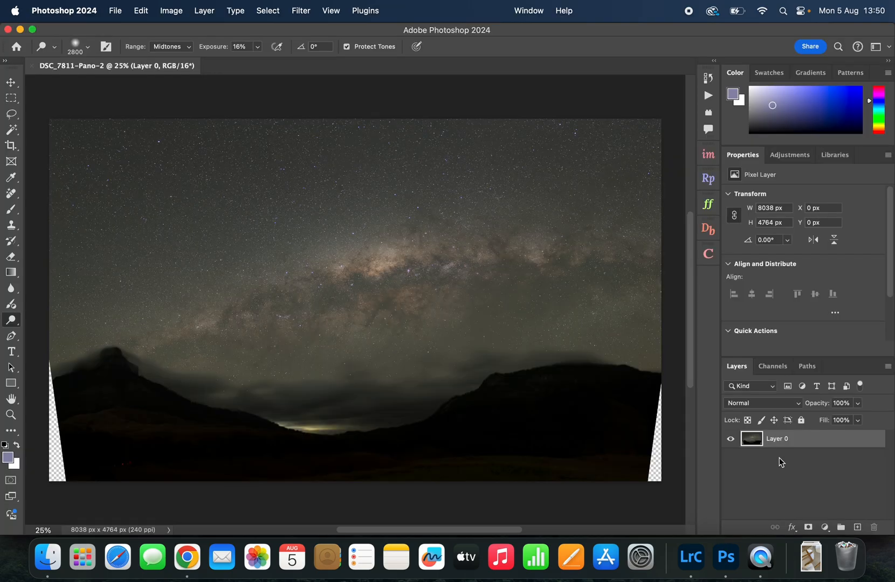
mouse_move(139, 291)
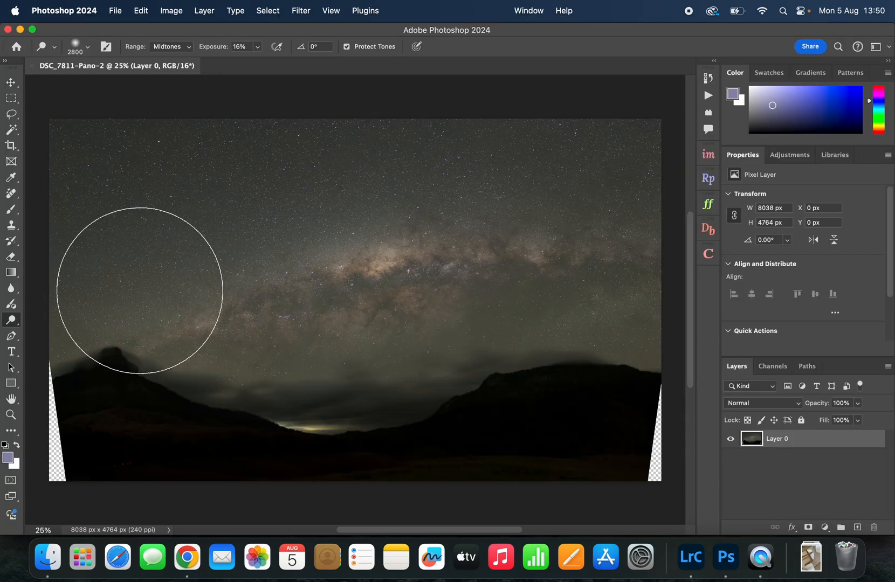
mouse_move(565, 279)
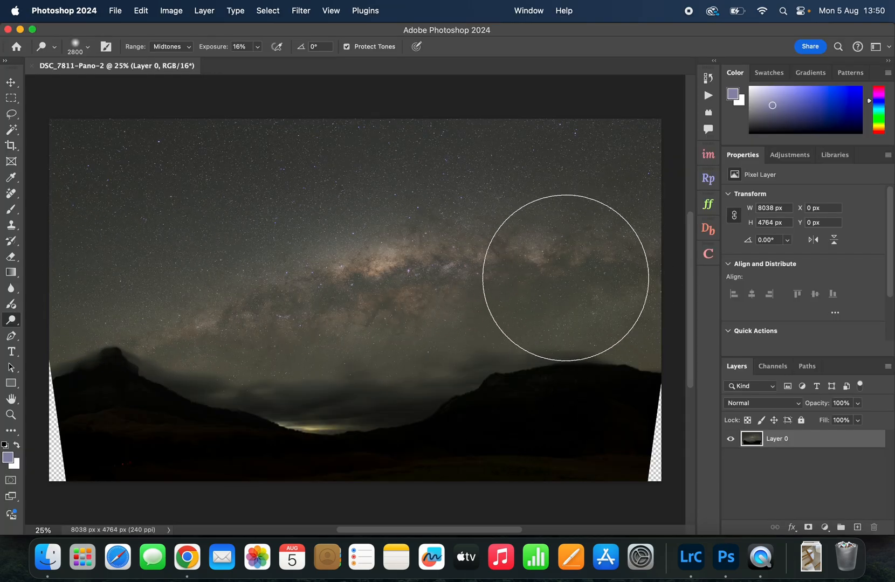
mouse_move(331, 294)
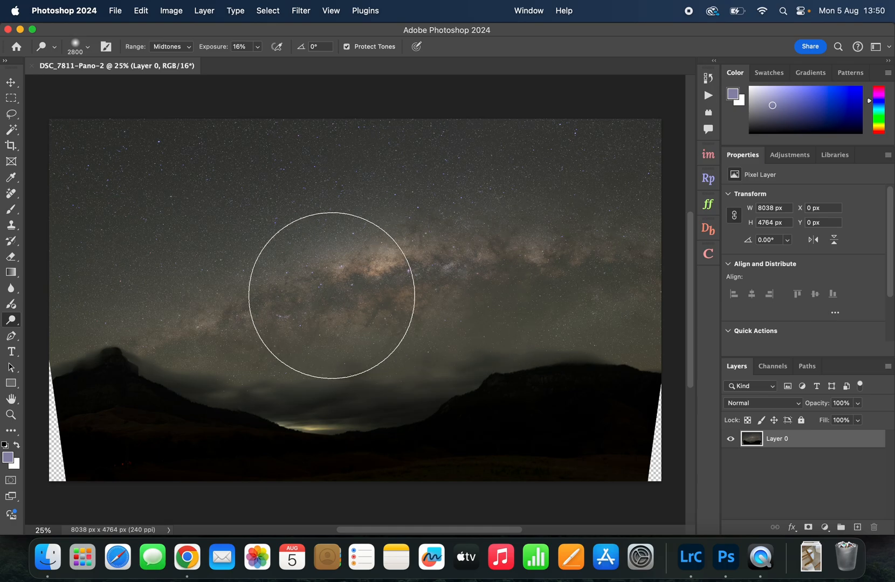
drag(331, 295, 505, 317)
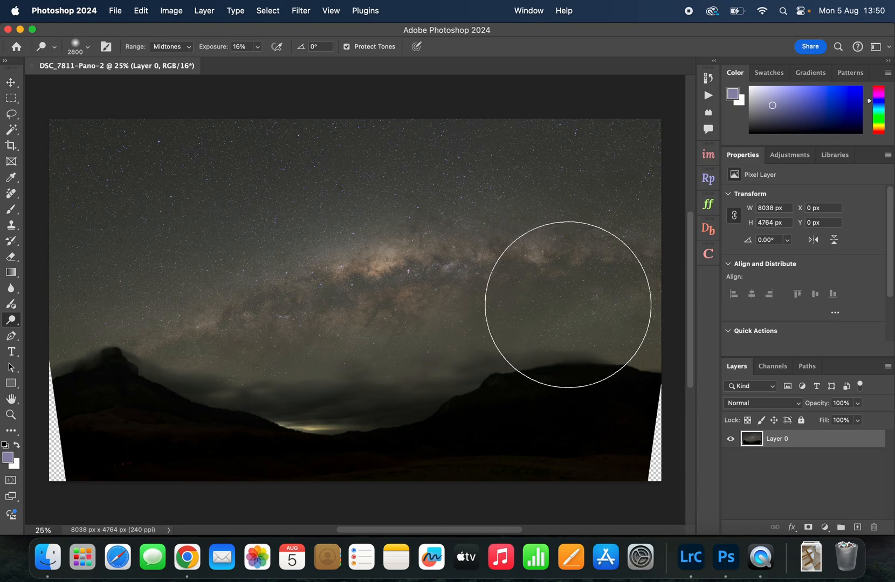
click(690, 557)
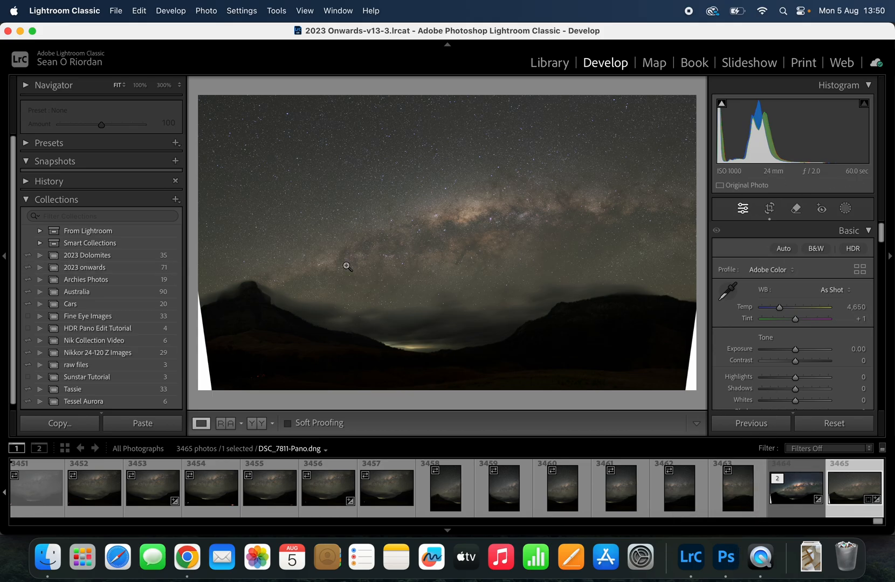
click(619, 487)
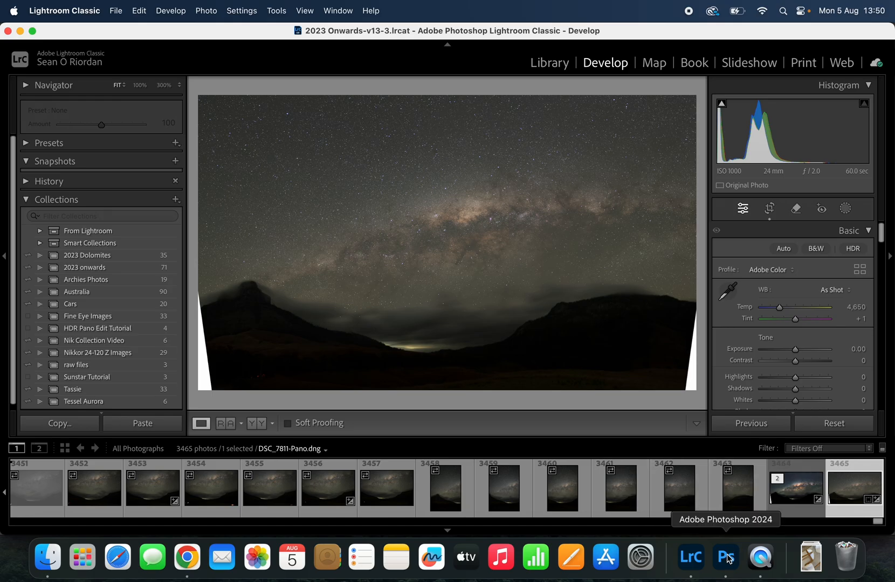
click(725, 557)
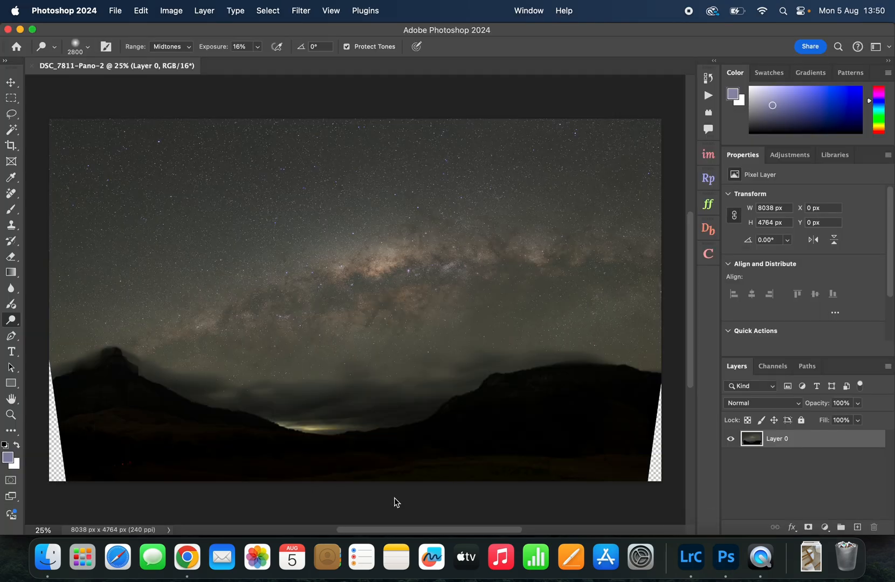
mouse_move(571, 391)
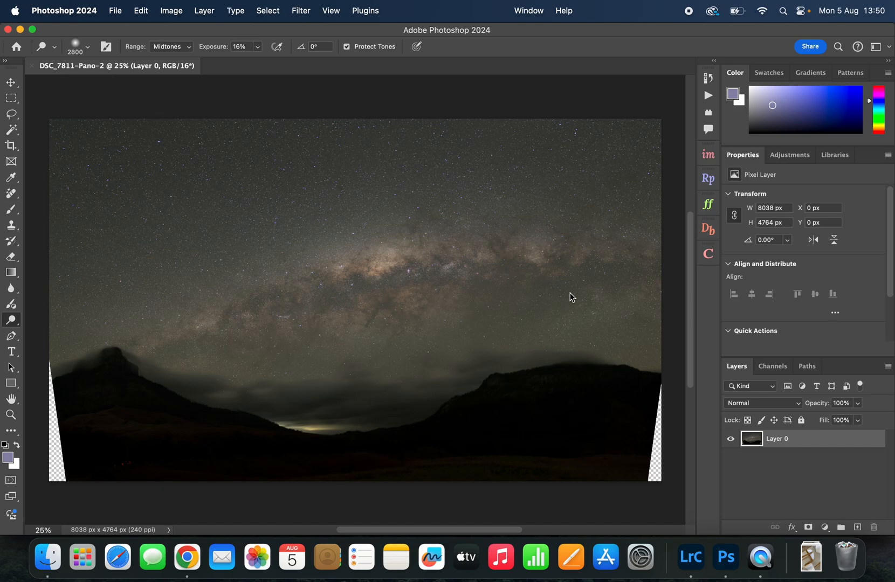
mouse_move(680, 141)
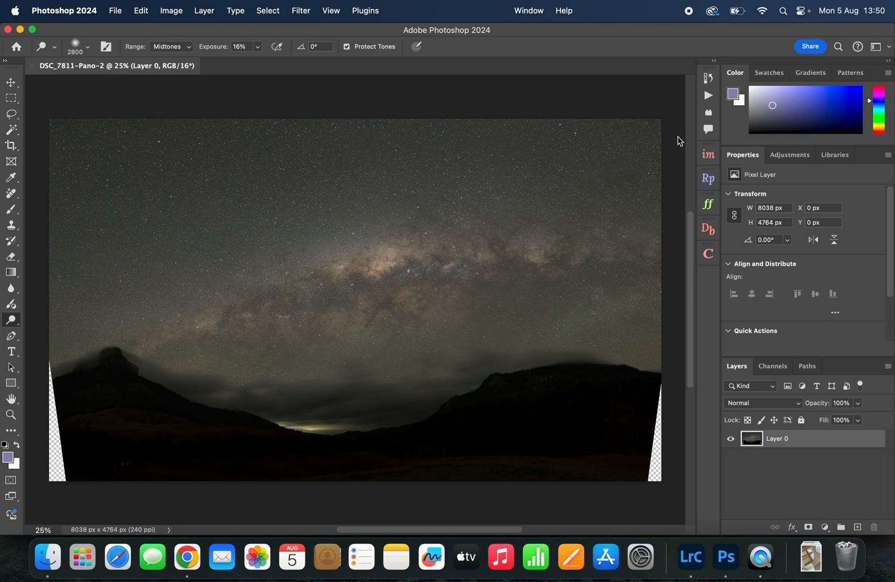
click(772, 366)
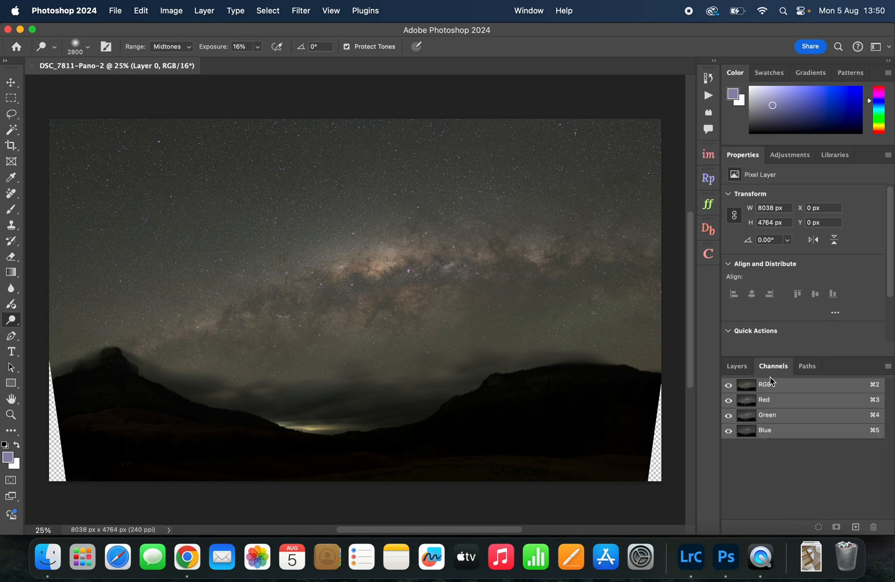
click(737, 366)
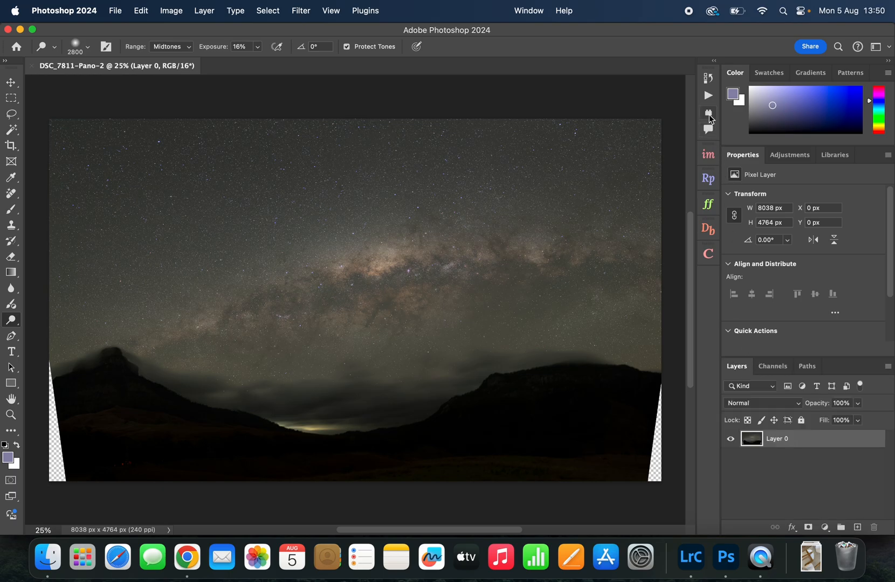
Step: Run the StarXTerminator Unscreen action from the Actions panel and confirm it
click(707, 113)
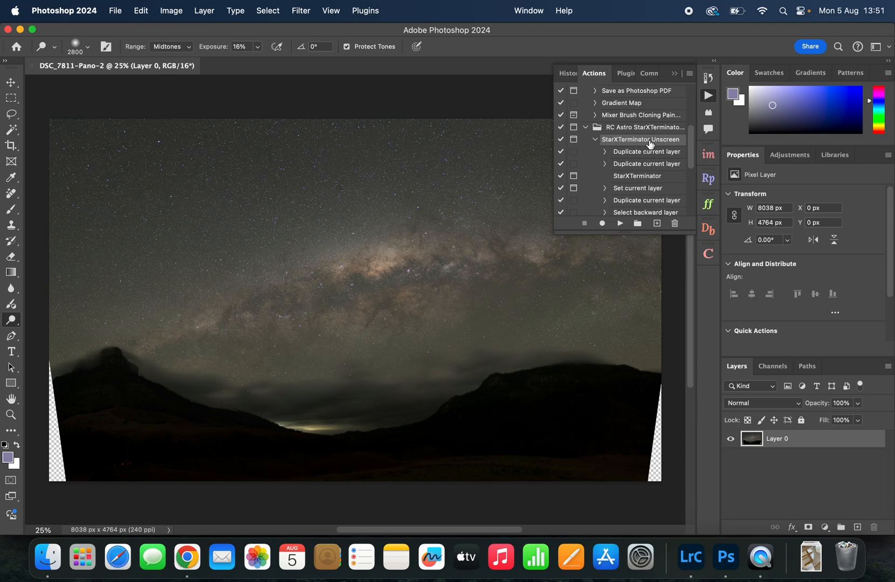
mouse_move(649, 140)
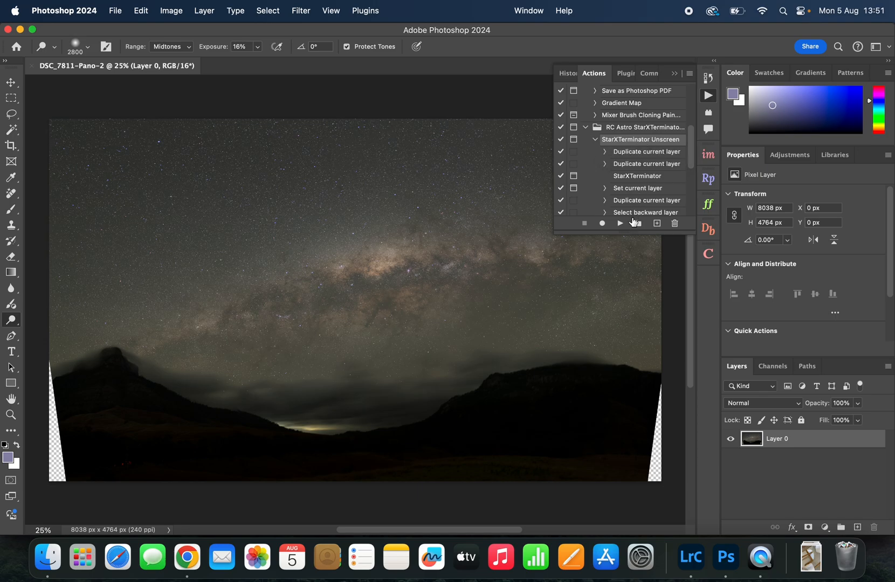
click(619, 223)
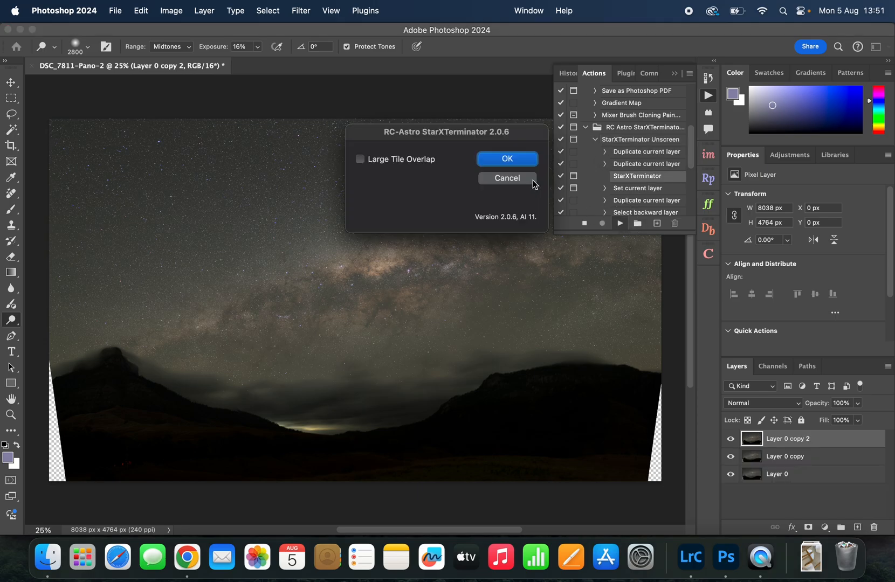
click(506, 158)
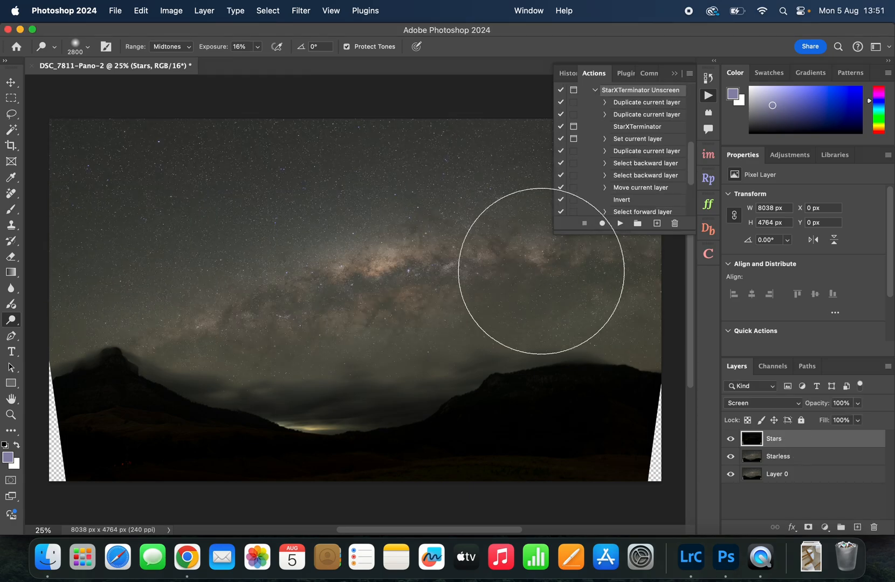
mouse_move(677, 85)
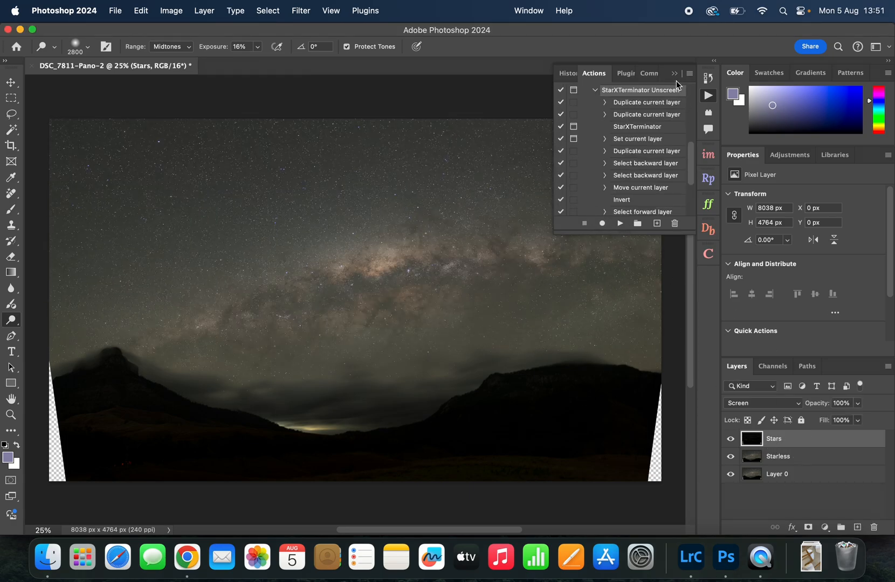
Step: Dim the Stars layer to about 26% opacity and merge all layers
click(730, 439)
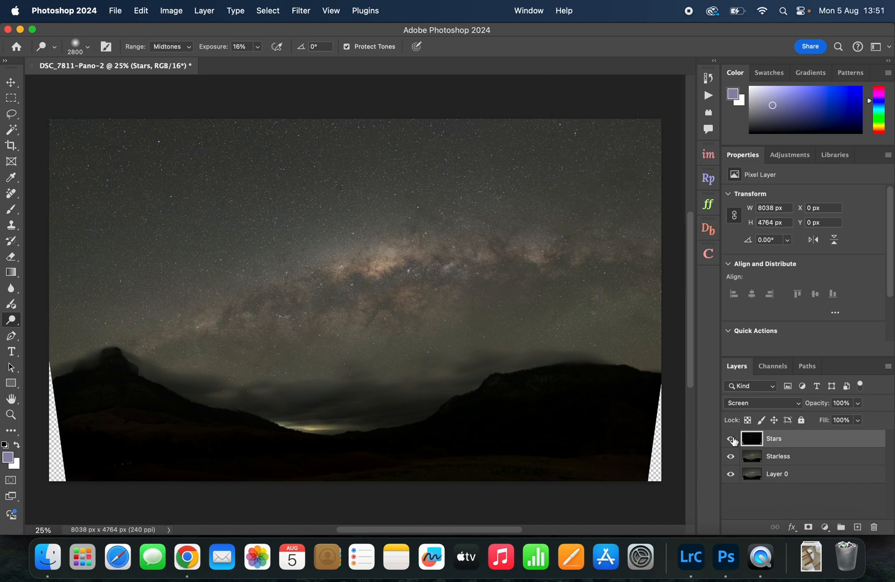
click(731, 438)
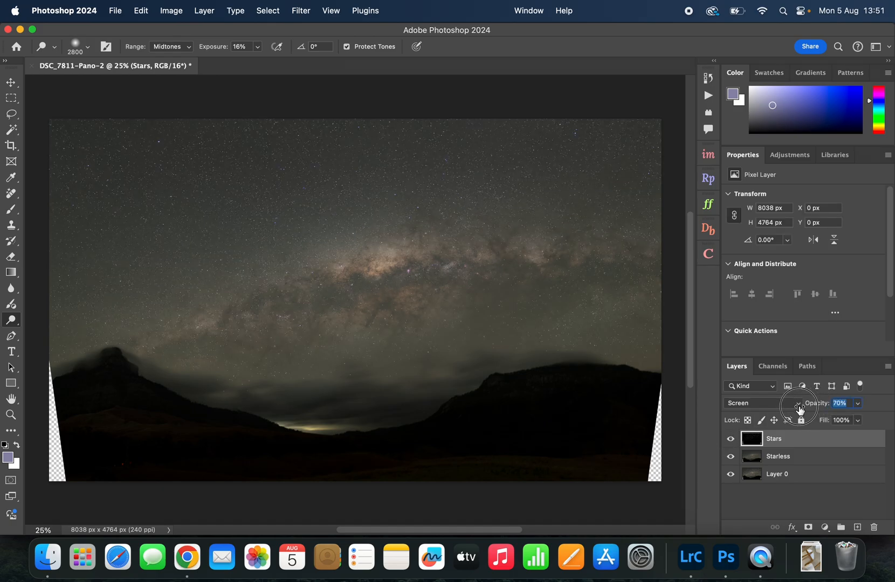
drag(799, 403, 781, 403)
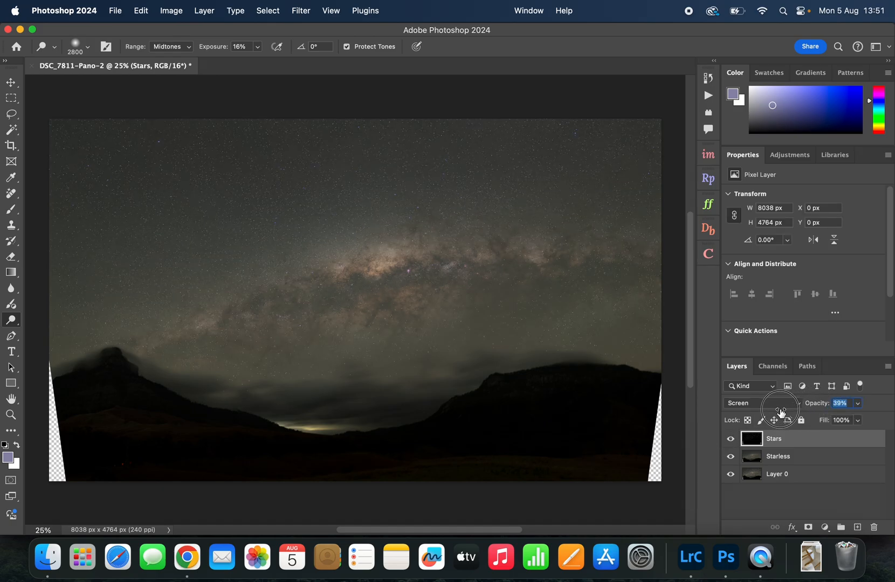
drag(785, 410, 774, 410)
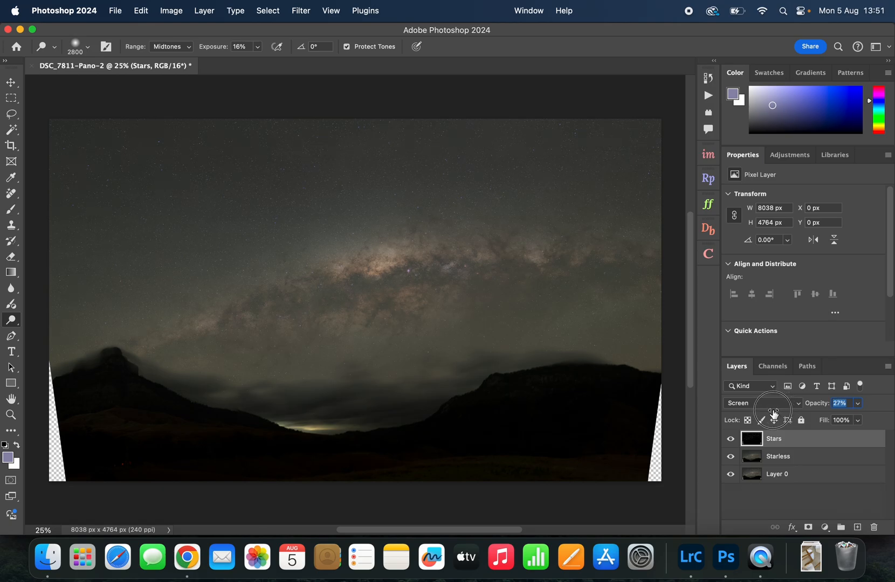
drag(773, 410, 765, 410)
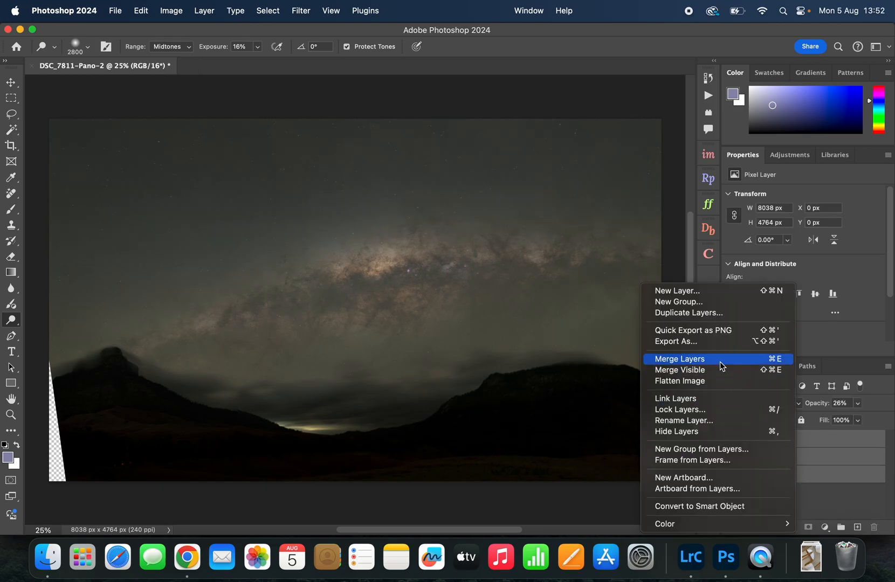
click(679, 359)
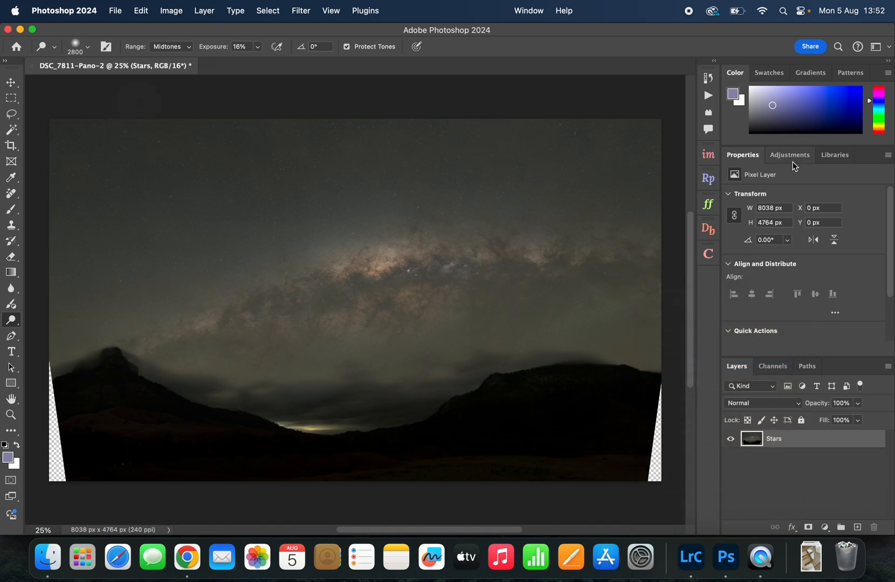
Step: Add a Curves layer with an S-curve darkening shadows and brightening the Milky Way core
click(789, 155)
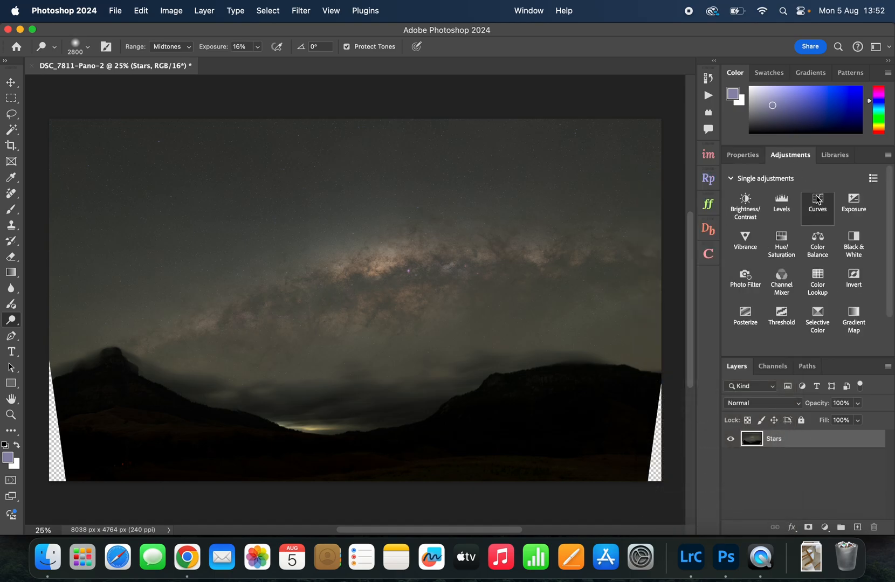
click(817, 200)
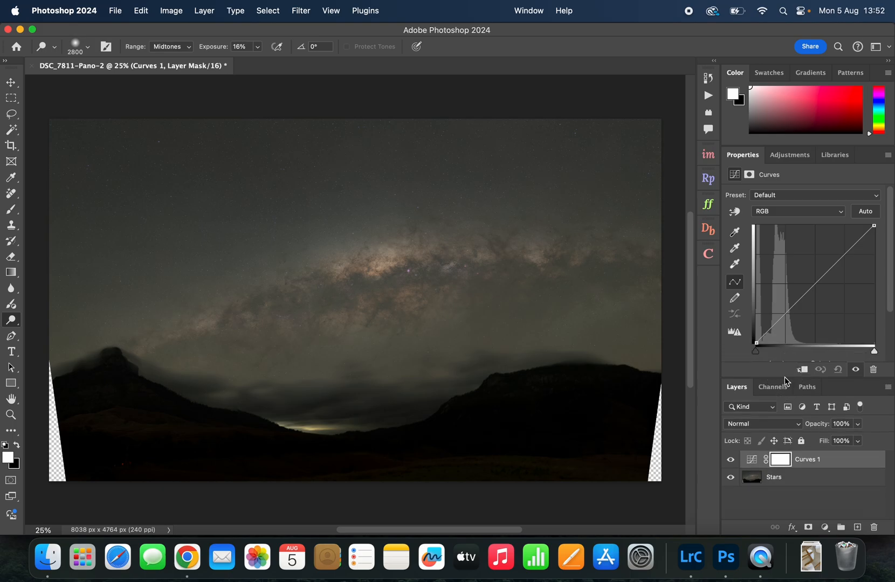
mouse_move(412, 254)
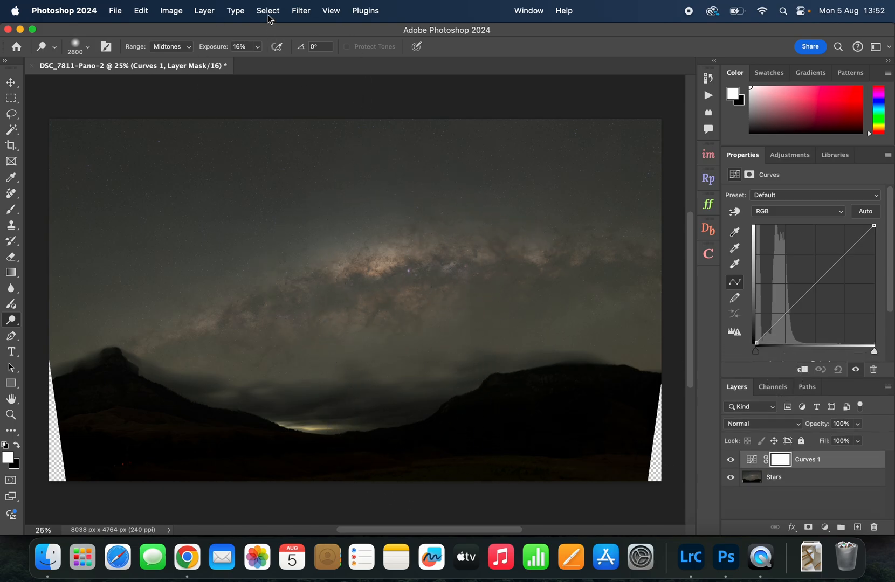
click(266, 10)
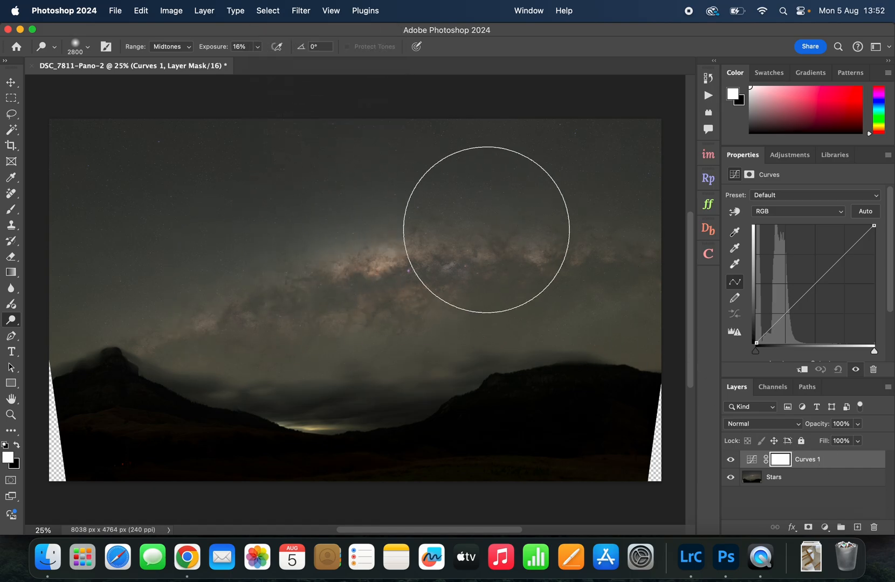
mouse_move(497, 411)
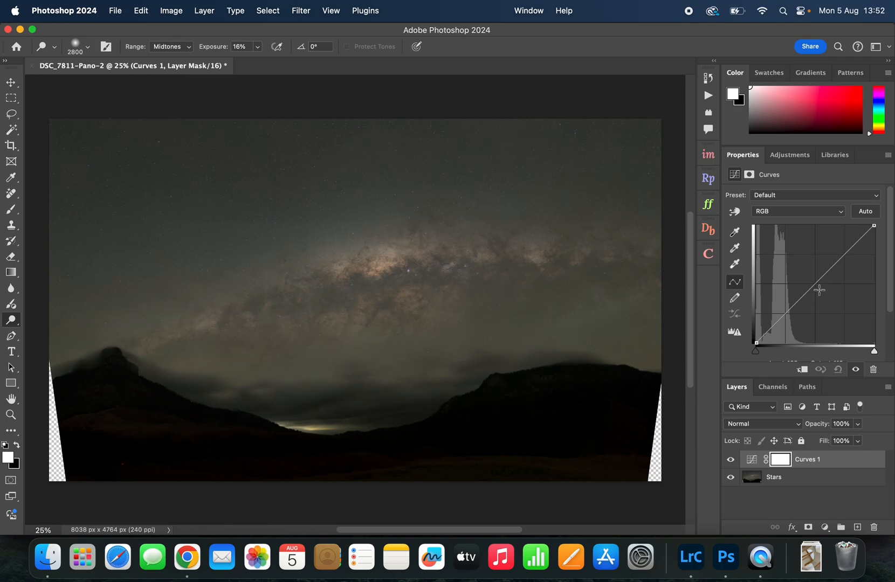
mouse_move(792, 307)
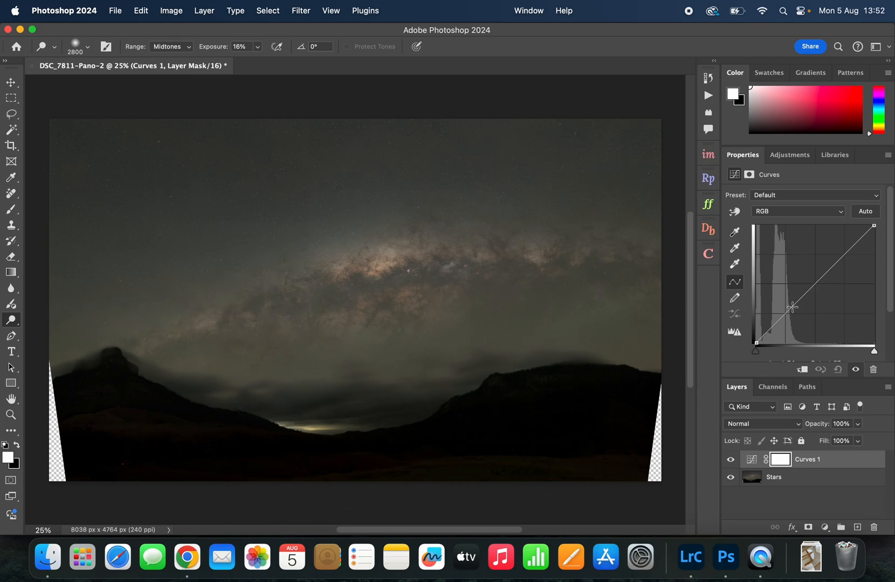
drag(792, 307, 782, 320)
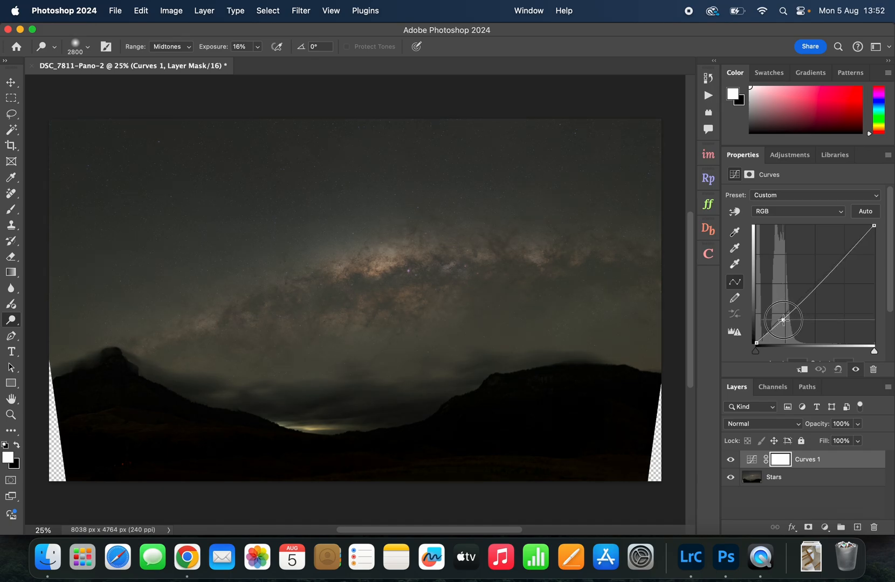
drag(783, 319, 782, 324)
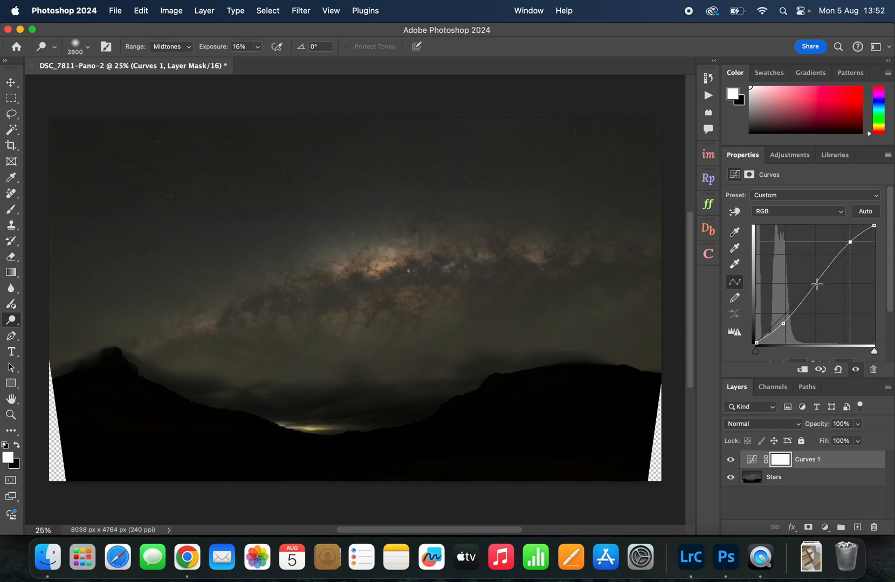
drag(817, 286, 815, 276)
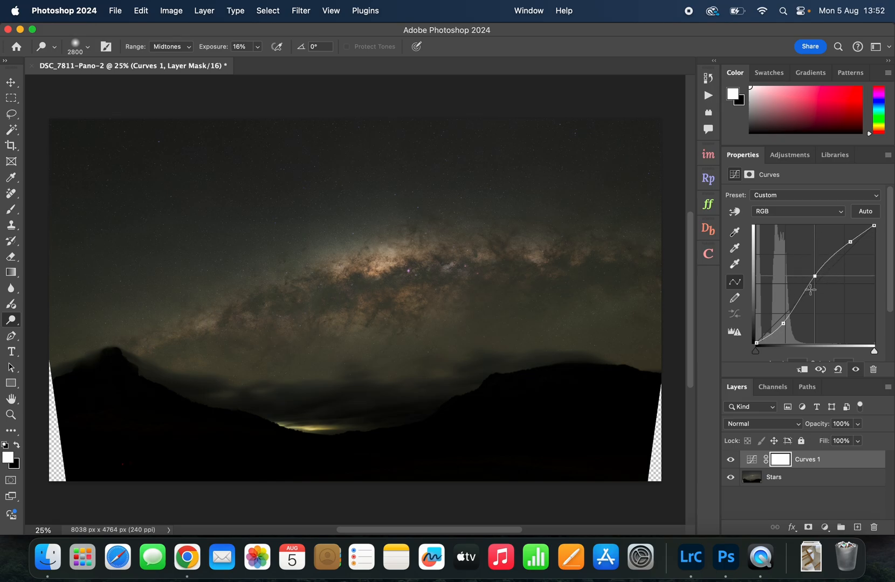
mouse_move(527, 320)
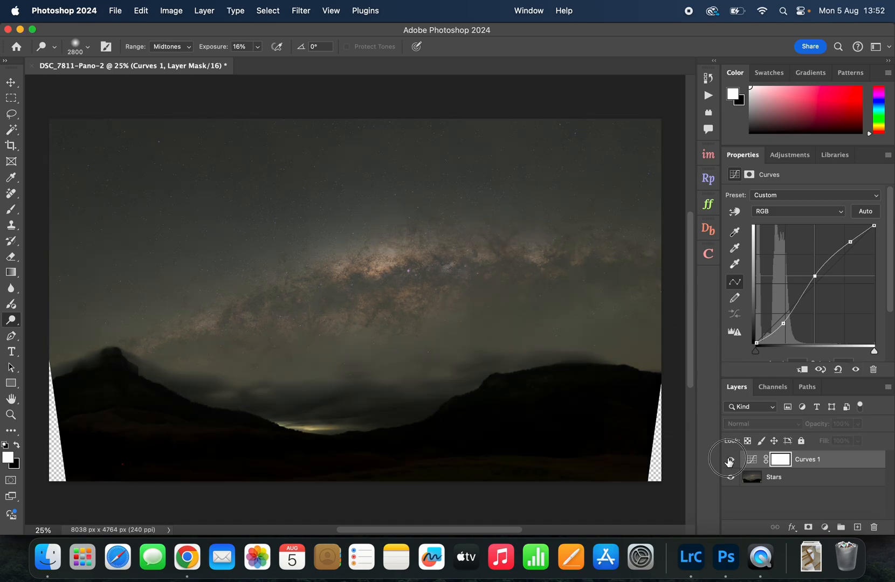
click(729, 460)
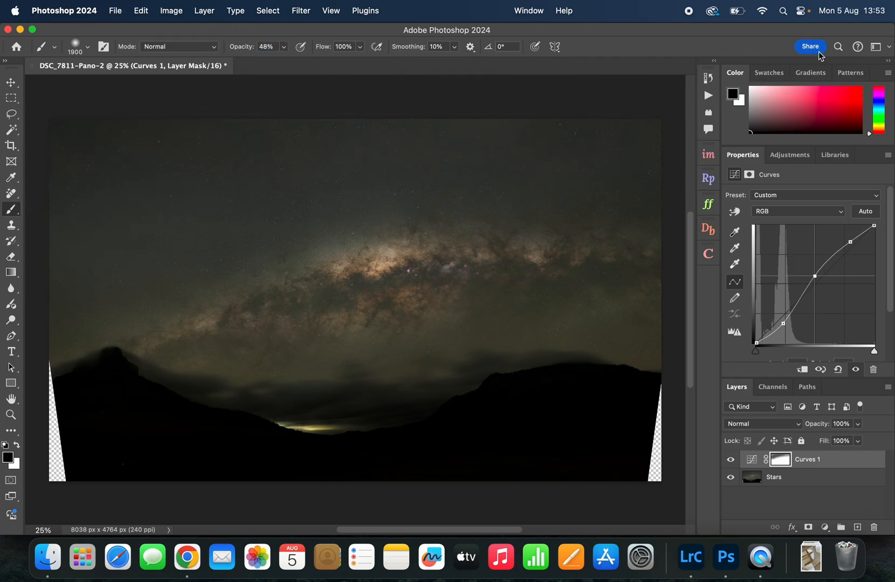
mouse_move(219, 185)
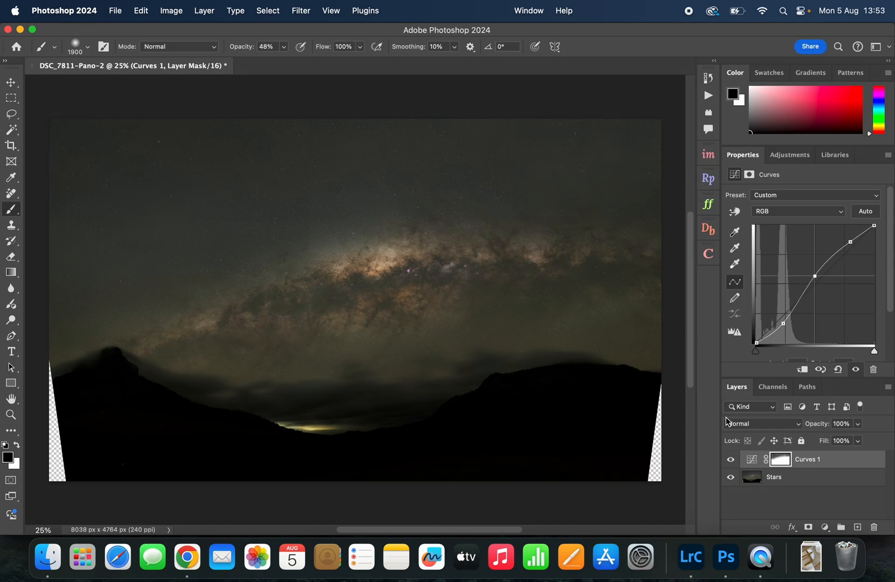
mouse_move(351, 145)
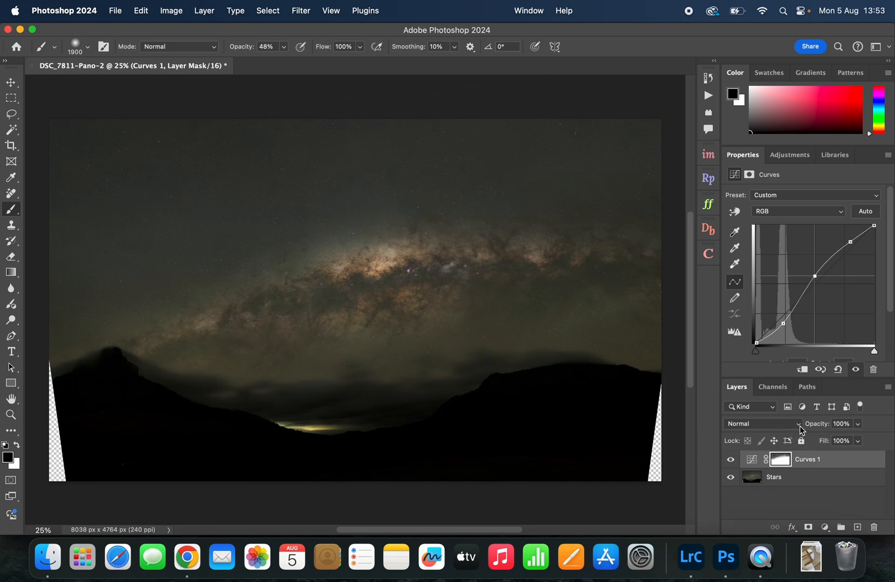
mouse_move(528, 330)
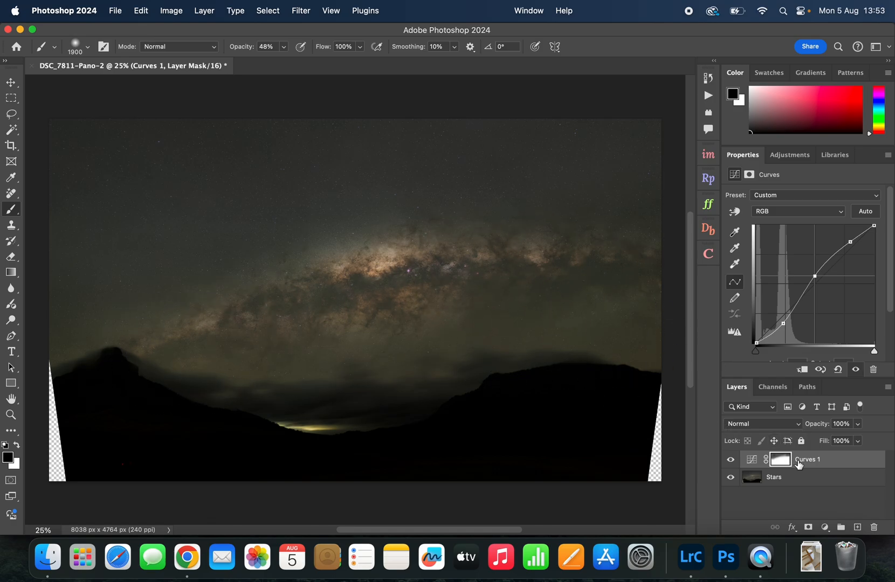
mouse_move(807, 459)
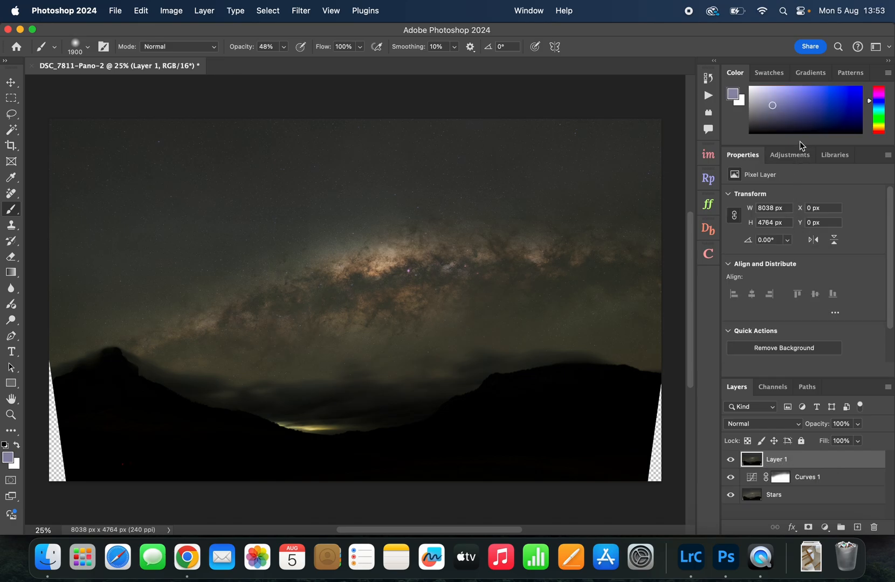
Step: Convert merged Layer 1 to a smart object and launch the Camera Raw filter
click(790, 155)
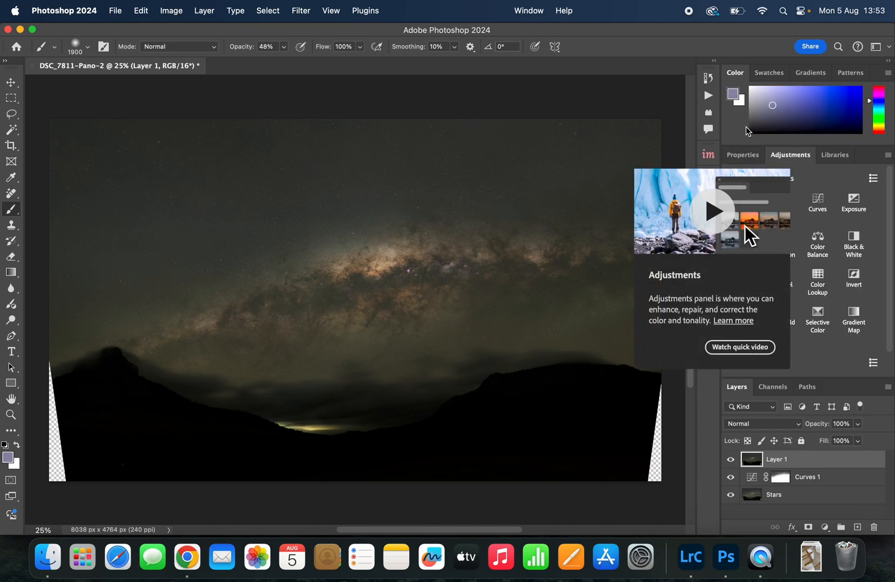
click(742, 154)
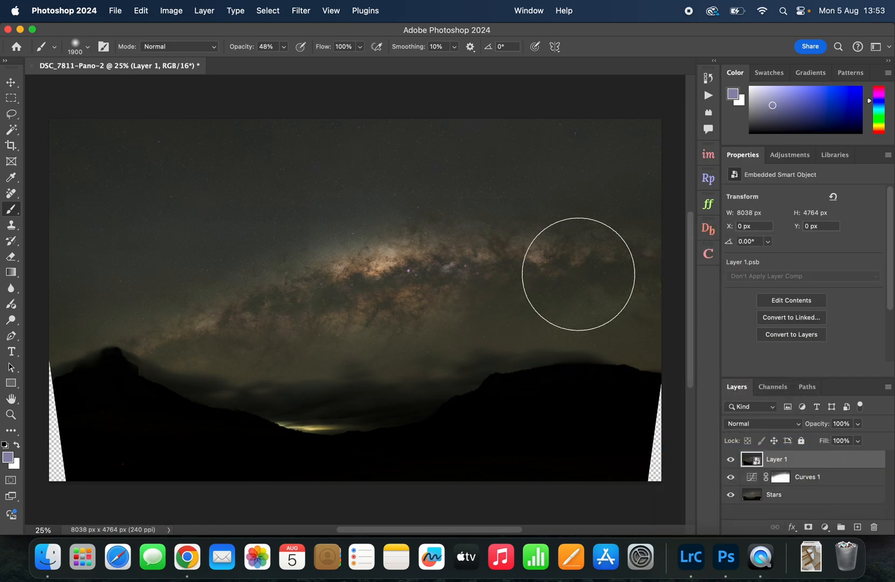
click(301, 10)
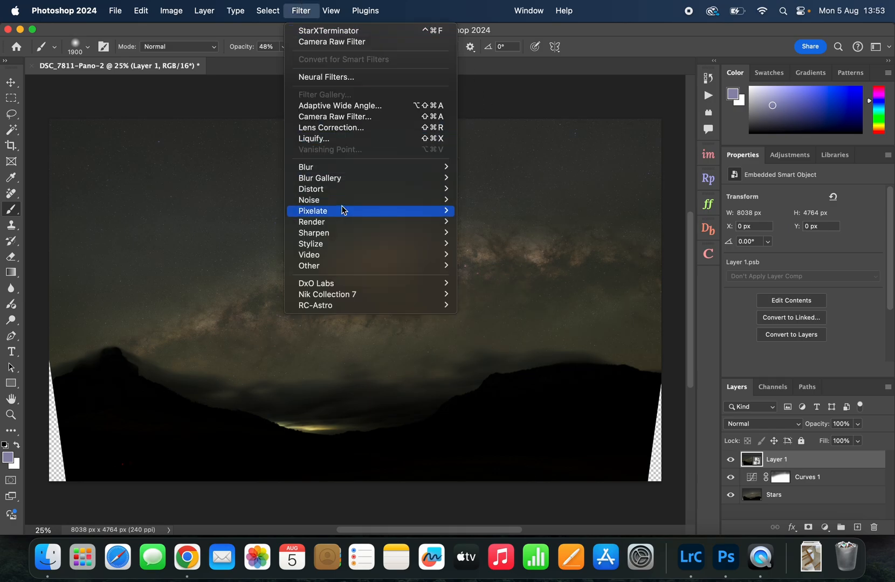
mouse_move(348, 117)
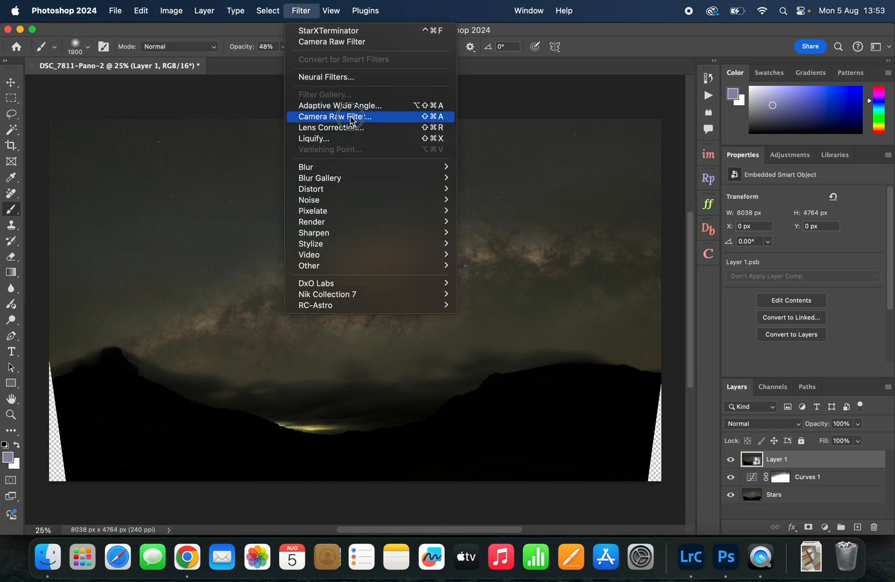
click(334, 116)
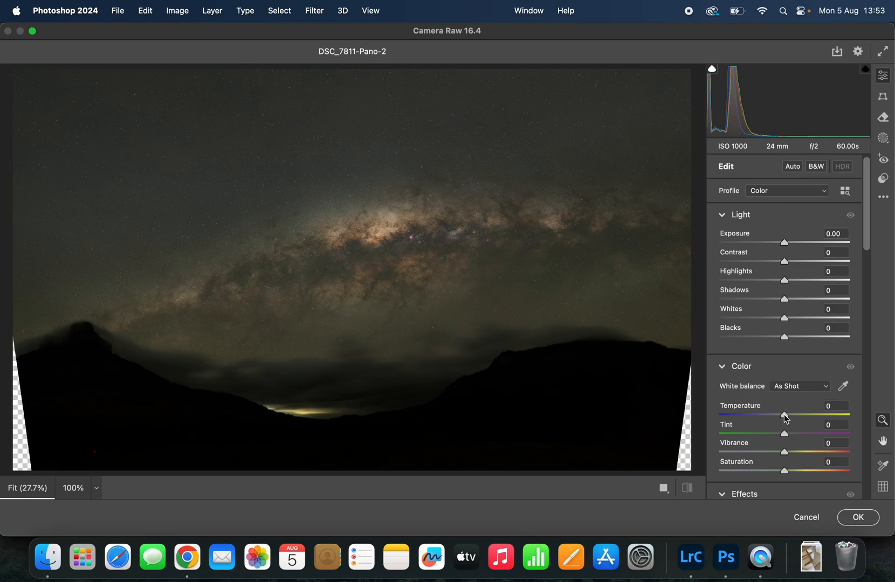
Step: Set Camera Raw Temperature to -17 and Tint to +6
drag(785, 416, 780, 416)
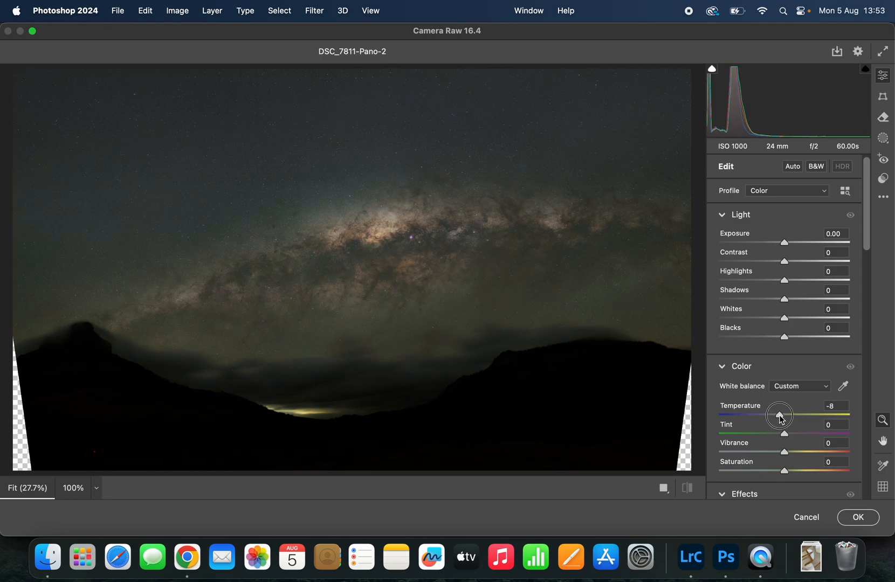
drag(780, 416, 775, 415)
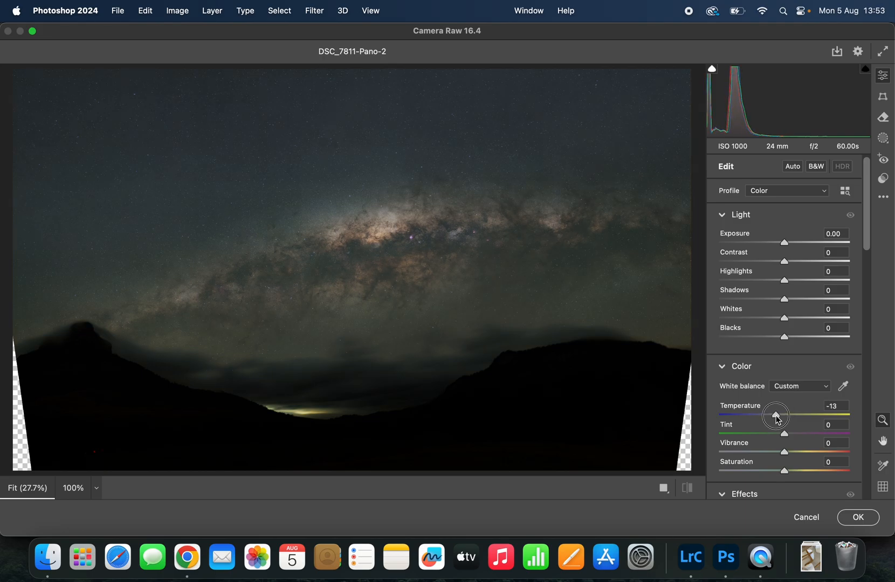
drag(788, 415, 776, 415)
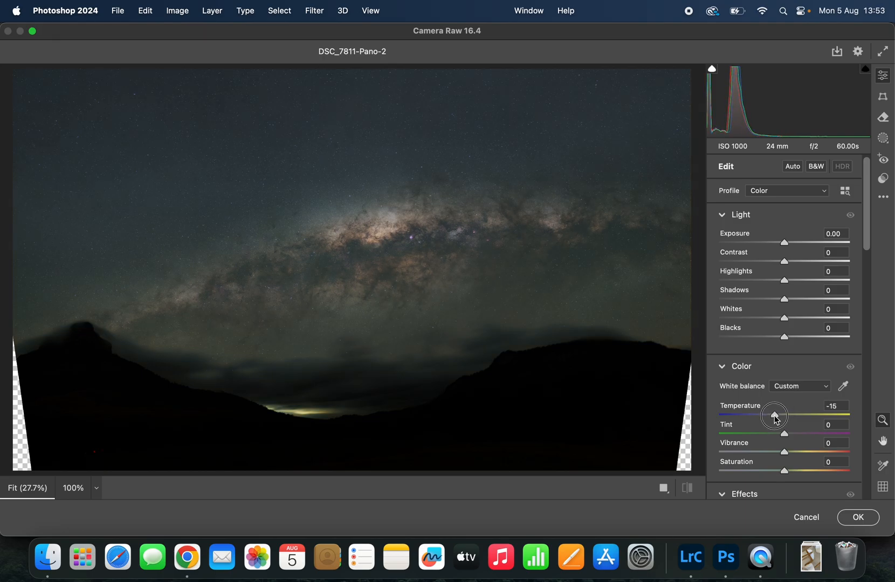
drag(771, 417, 775, 416)
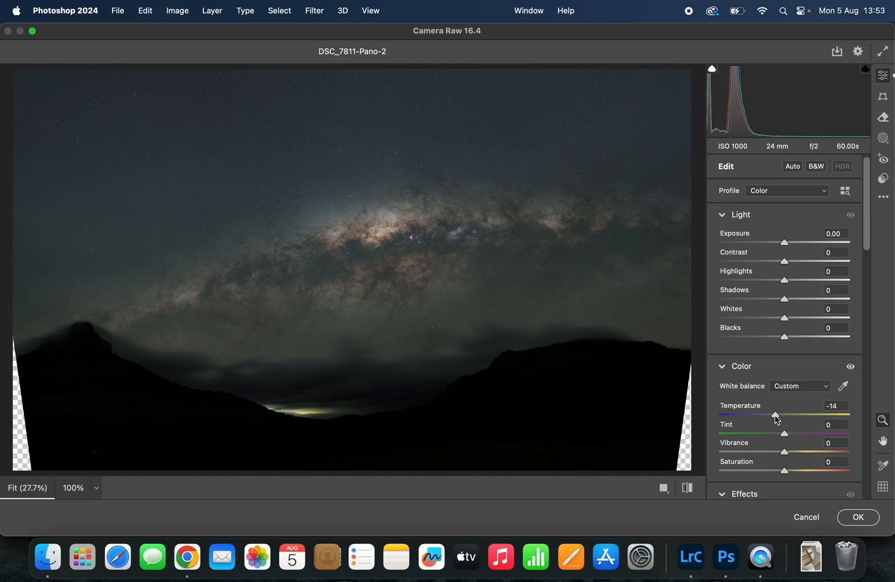
drag(775, 415, 774, 415)
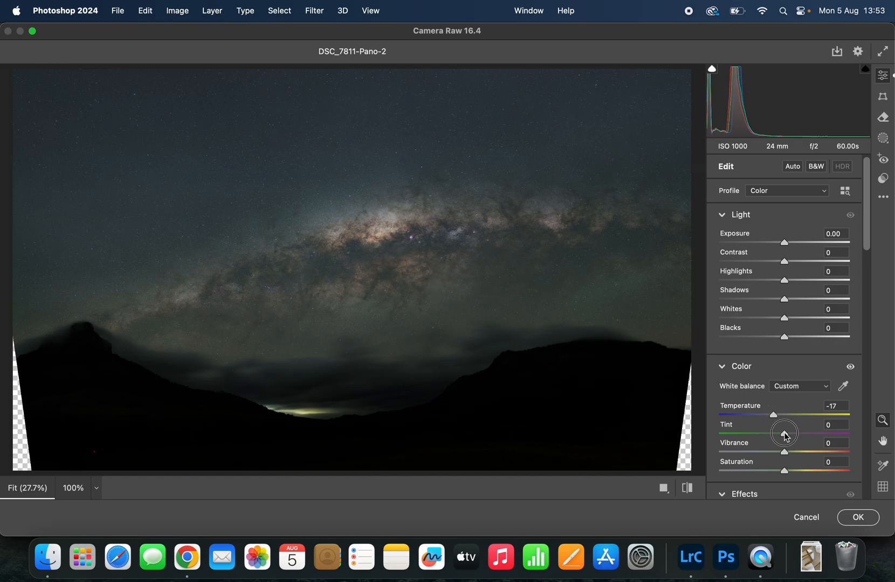
drag(784, 434, 788, 433)
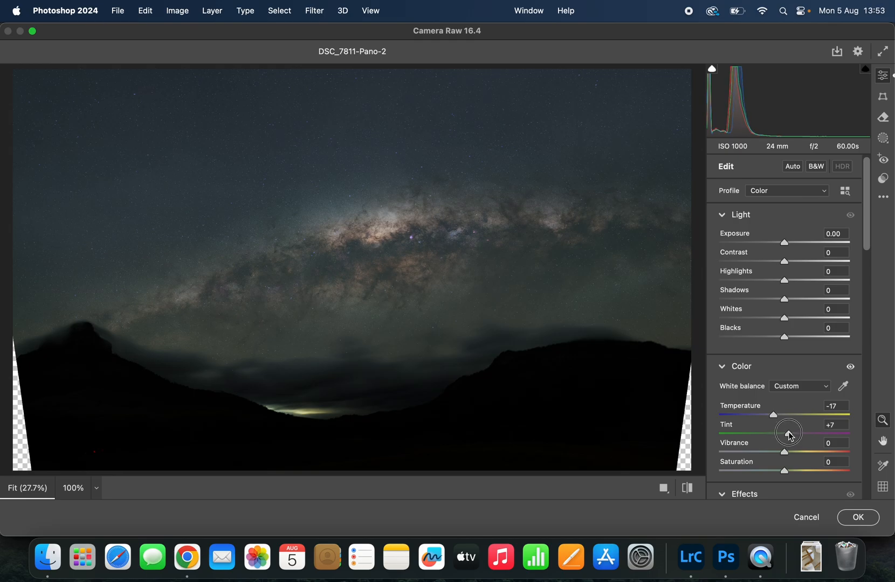
drag(789, 433, 805, 434)
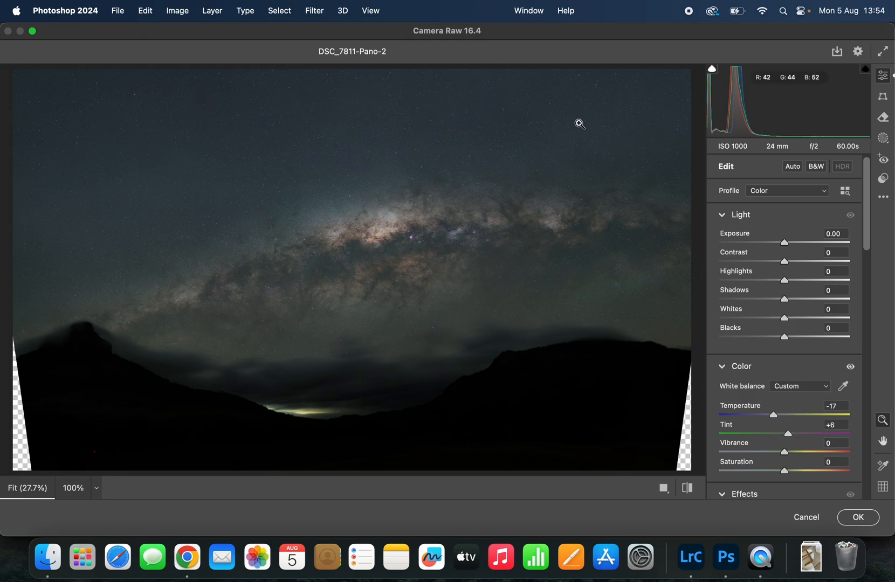
Step: Draw a linear gradient mask over the upper sky and set its Blacks to -7
click(882, 138)
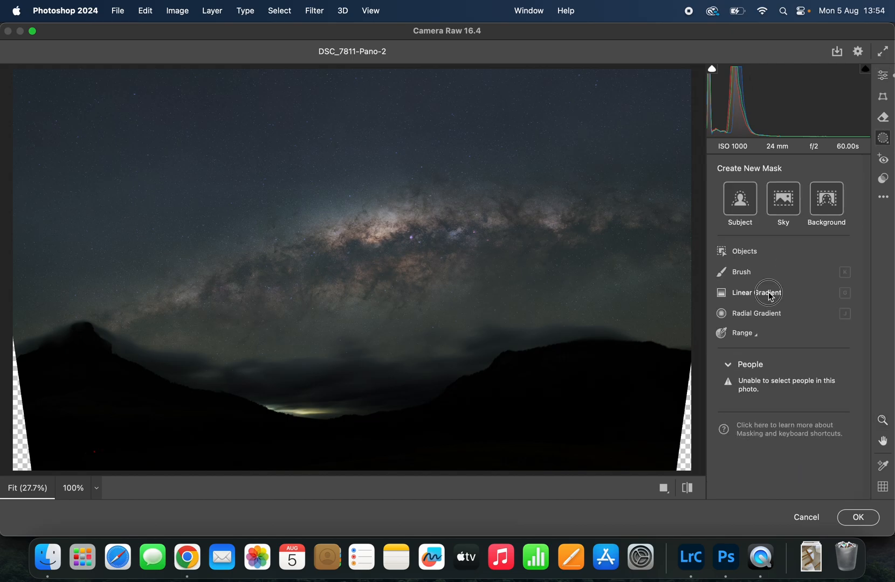
drag(310, 70, 329, 292)
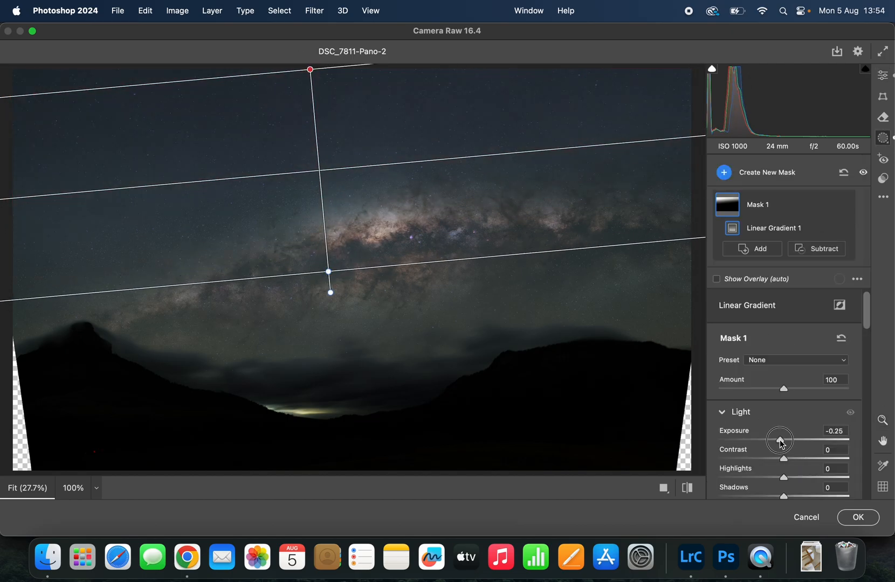
drag(779, 439, 771, 439)
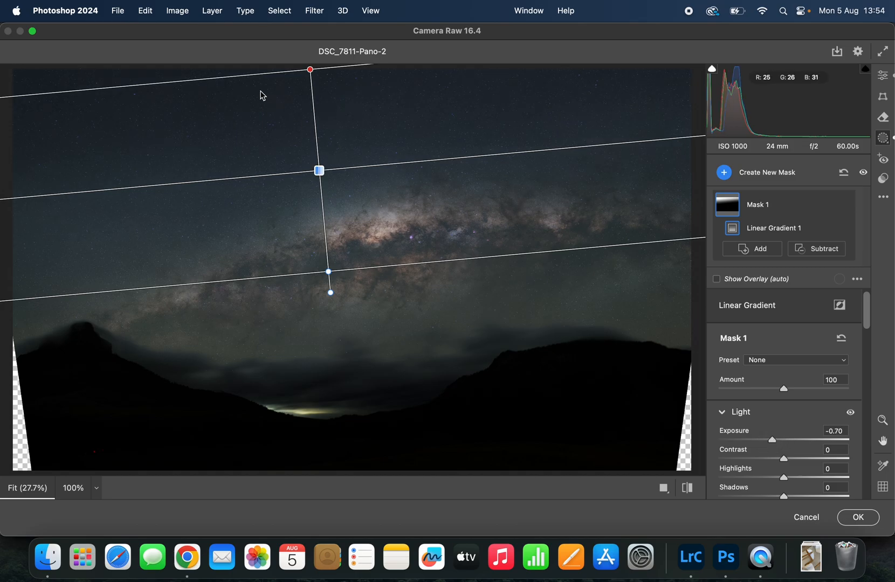
scroll(down, 3)
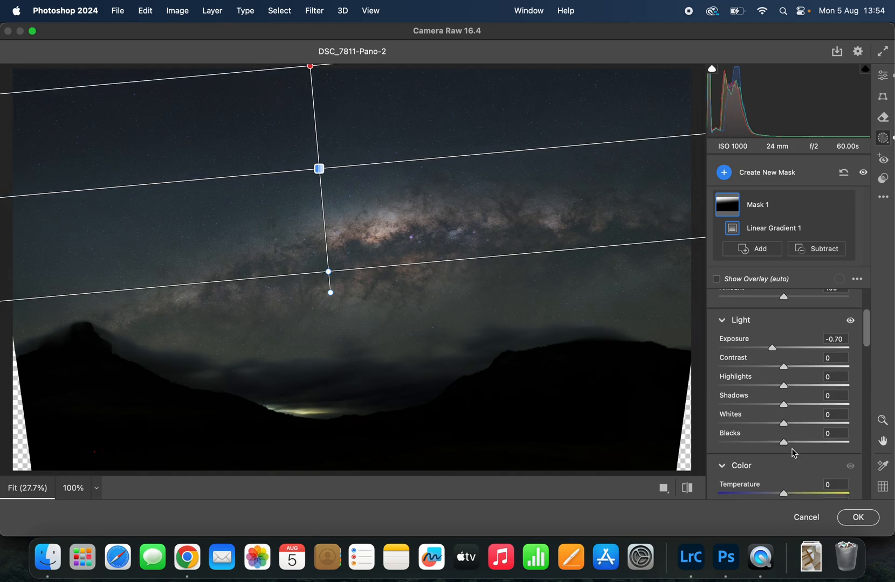
drag(783, 442, 780, 435)
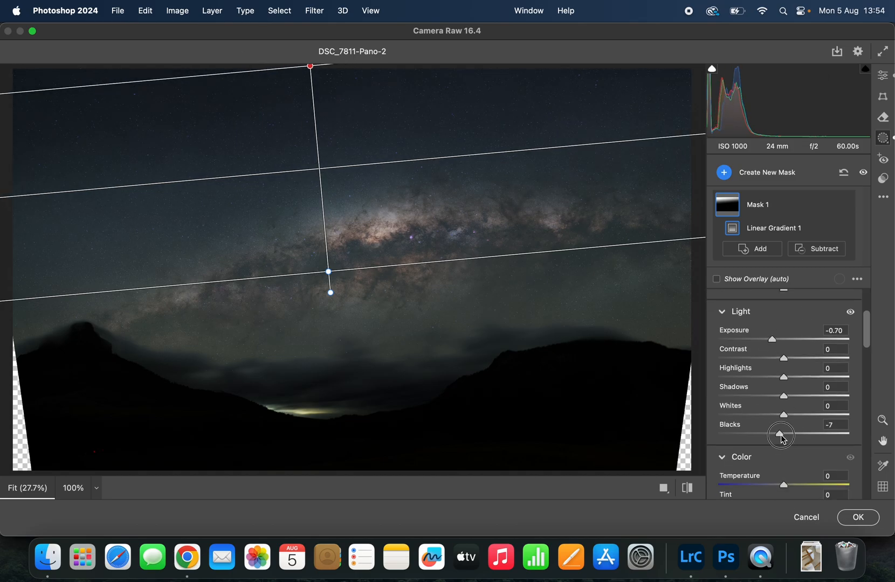
drag(781, 435, 798, 435)
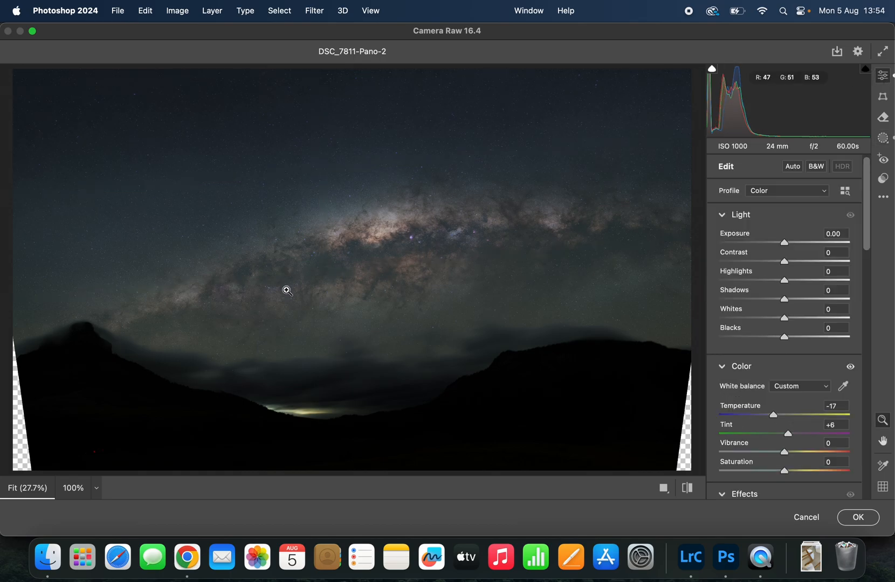
mouse_move(457, 283)
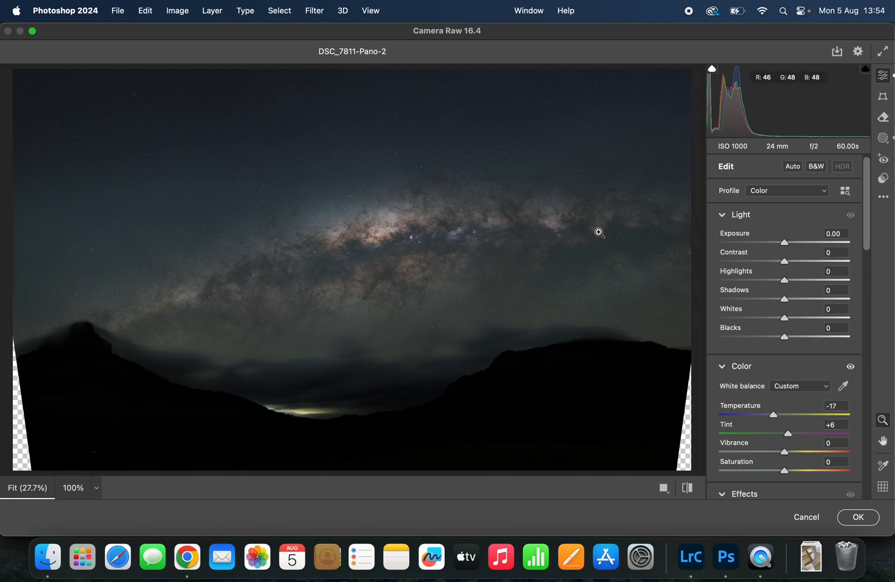
Step: Brush a core mask with Highlights +6, Whites +12, Blacks -13 and Dehaze +11
click(883, 137)
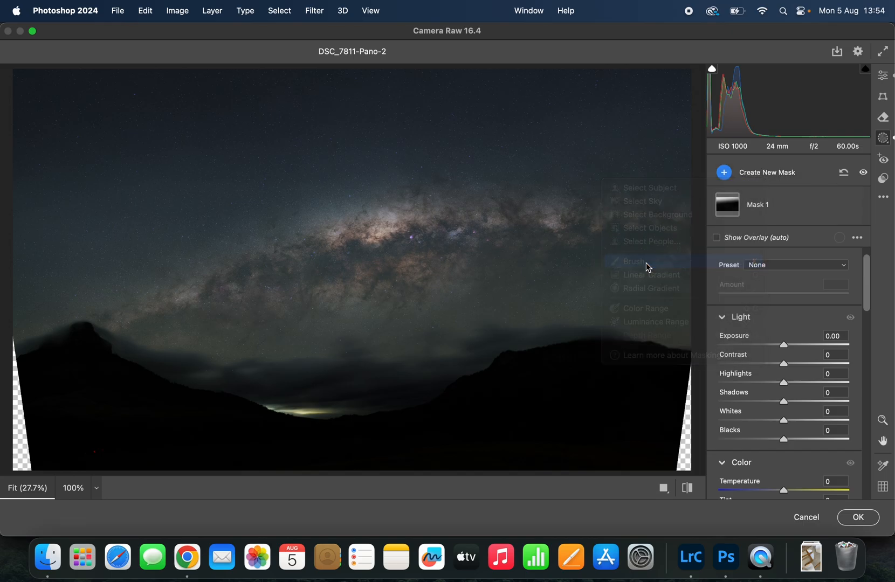
click(635, 262)
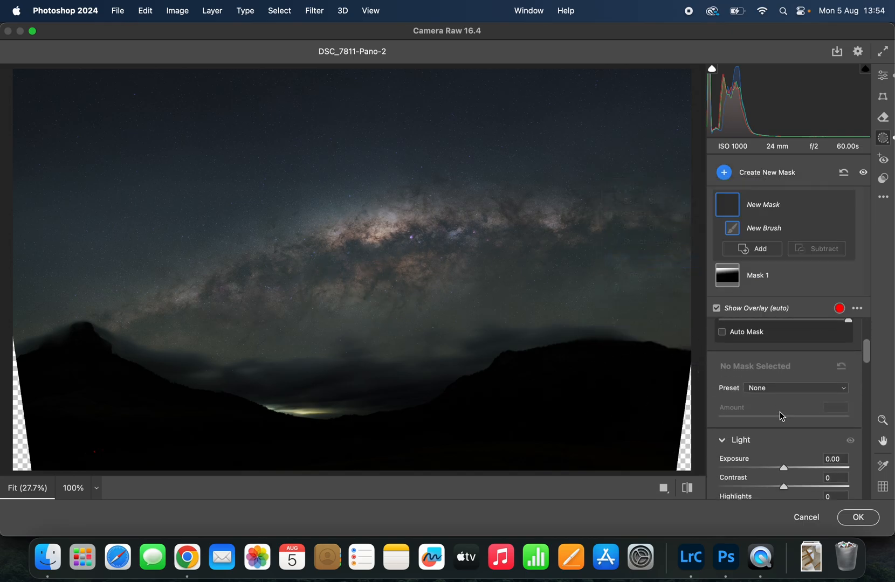
scroll(down, 3)
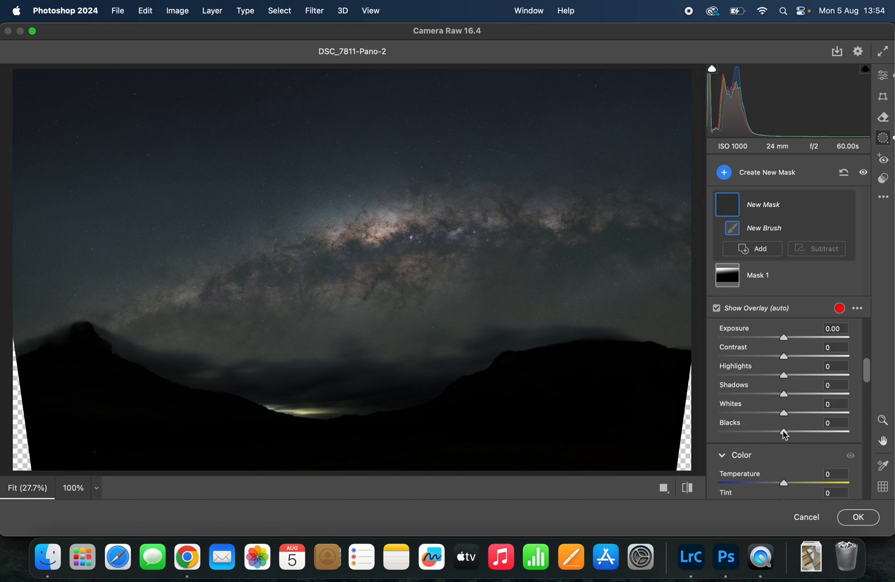
drag(783, 433, 775, 433)
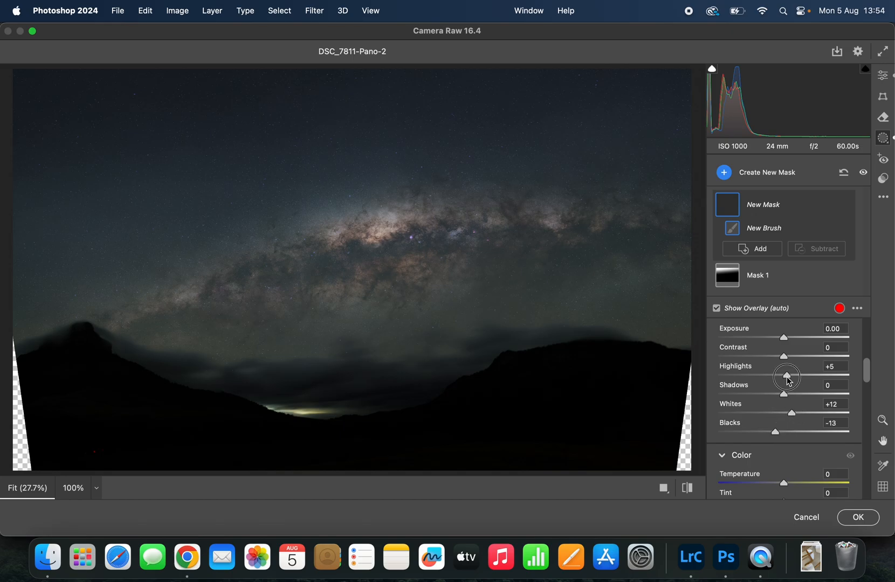
drag(784, 377, 788, 377)
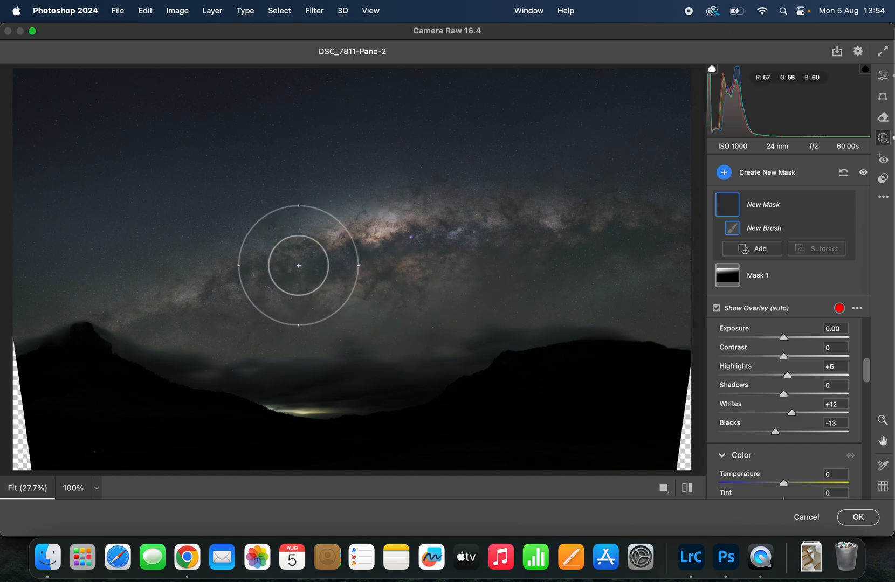
mouse_move(642, 241)
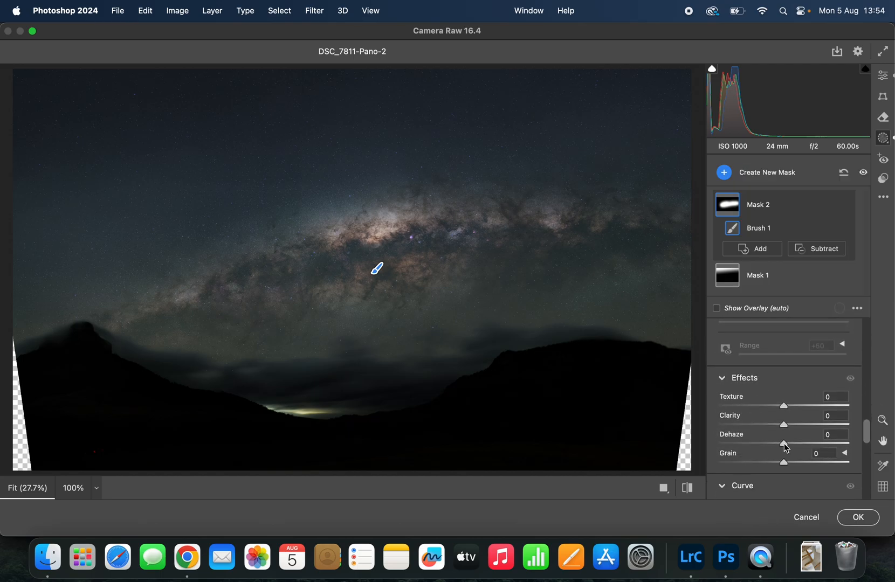
drag(783, 444, 793, 443)
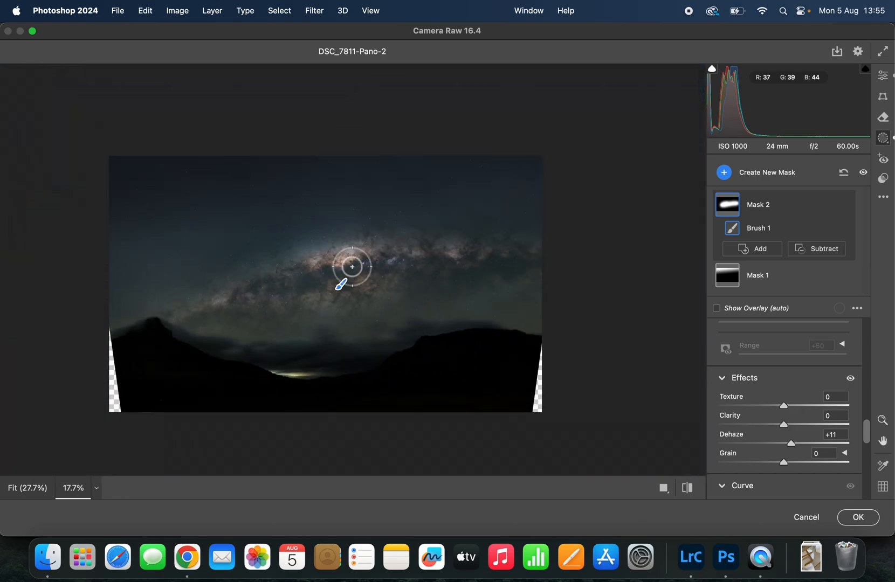
drag(352, 266, 270, 309)
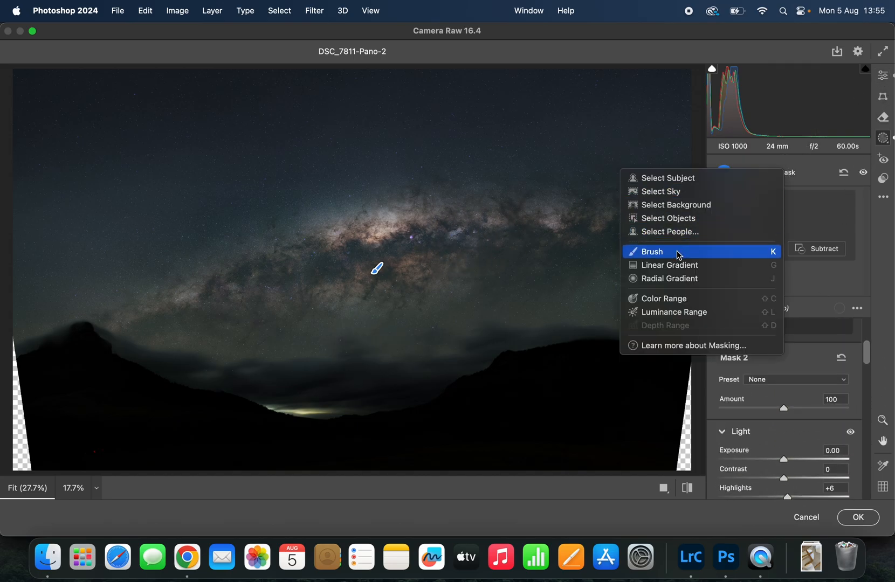
Step: Add a brush mask along the galactic core with Temperature +4
click(651, 251)
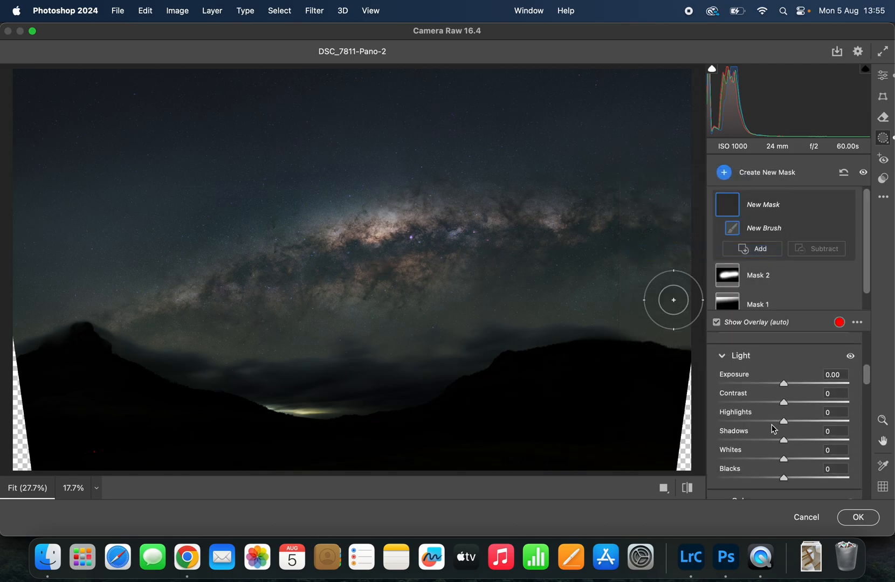
drag(784, 420, 789, 420)
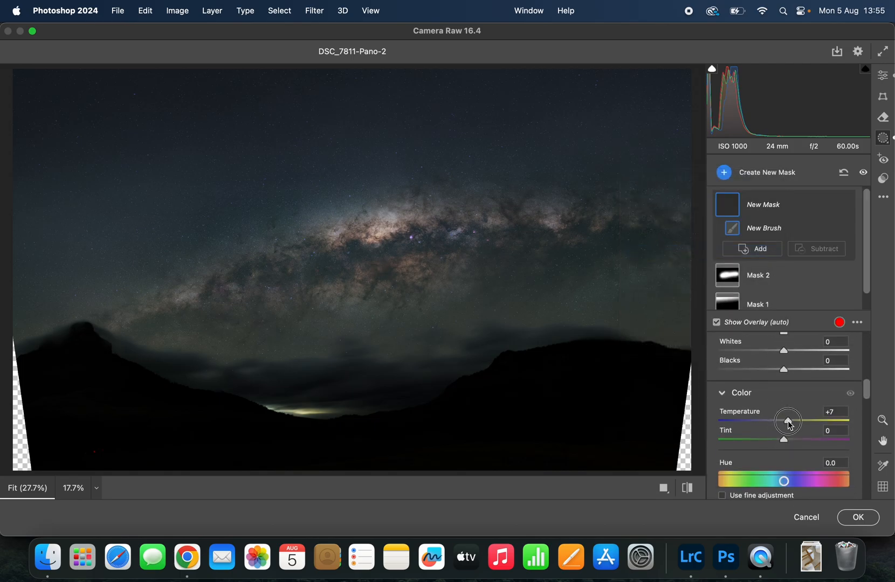
drag(782, 420, 787, 421)
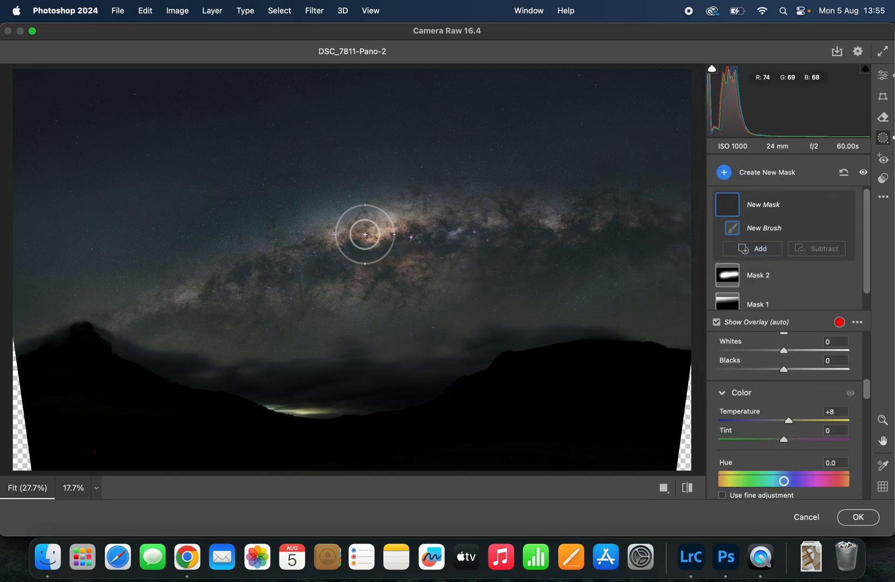
mouse_move(548, 221)
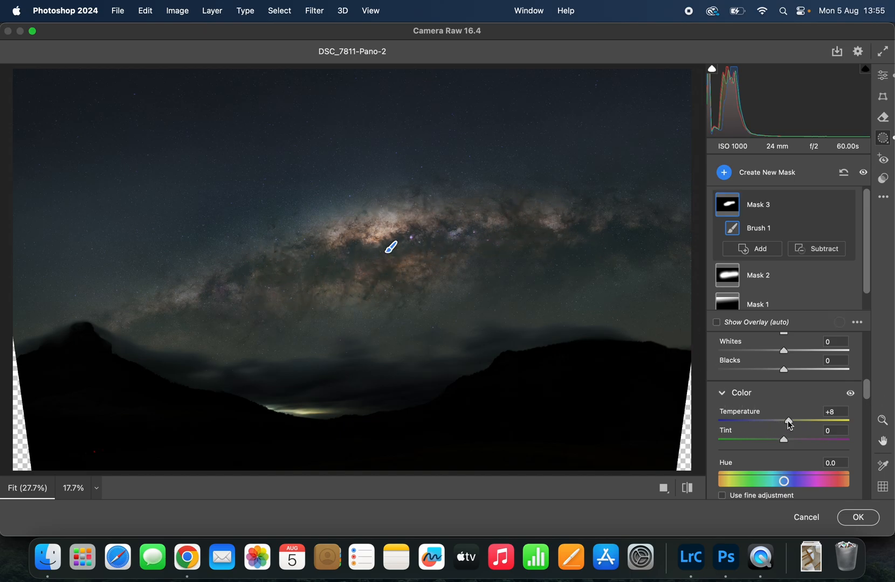
drag(788, 420, 785, 420)
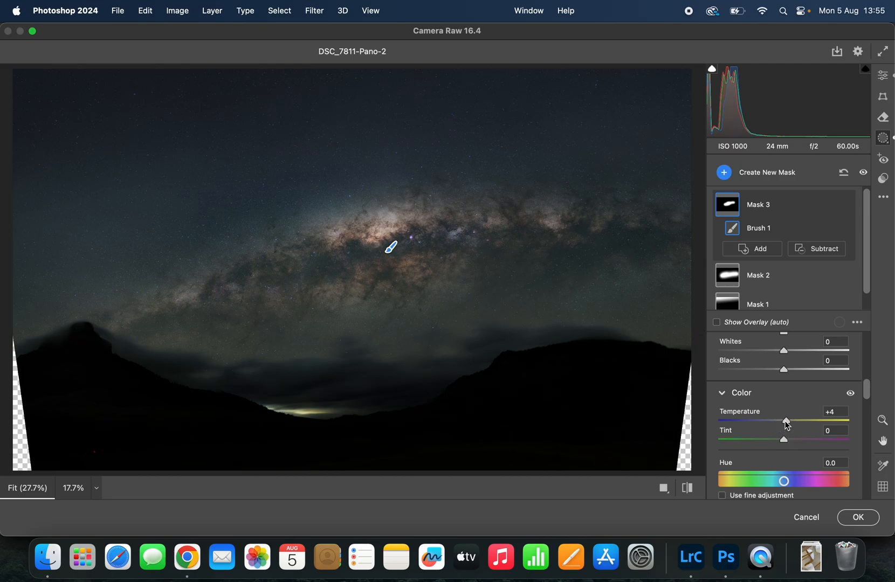
scroll(down, 3)
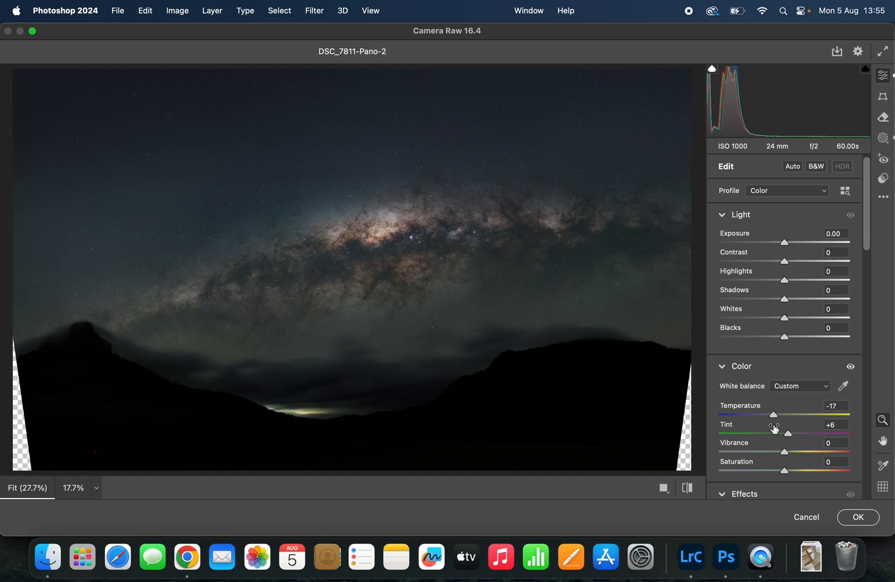
Step: Set global Highlights +7, Contrast +7 and Blacks -10, then apply the filter
drag(785, 280, 790, 280)
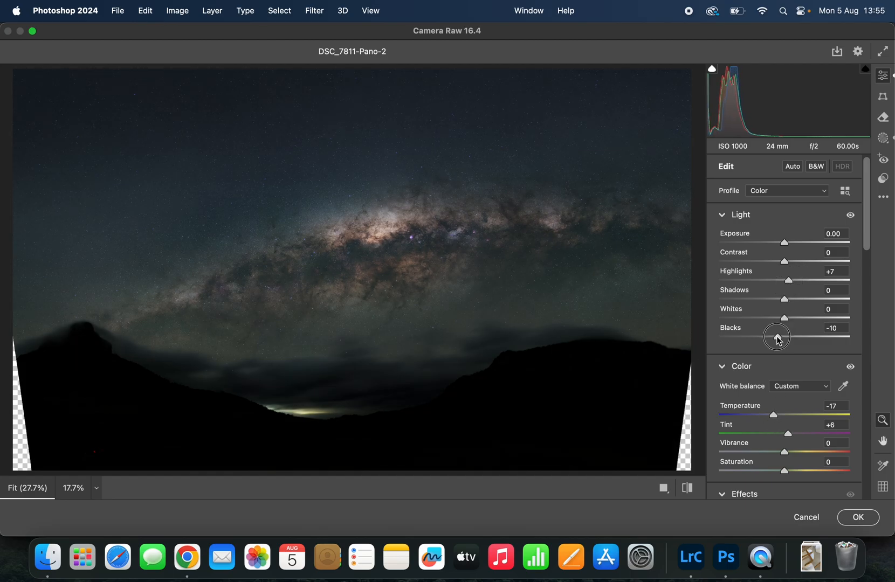
drag(776, 337, 787, 260)
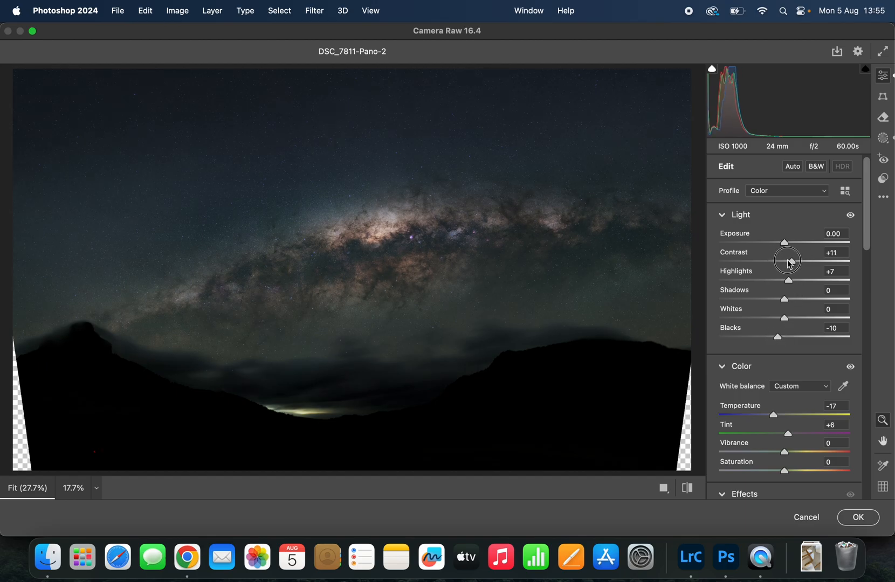
drag(788, 260, 789, 261)
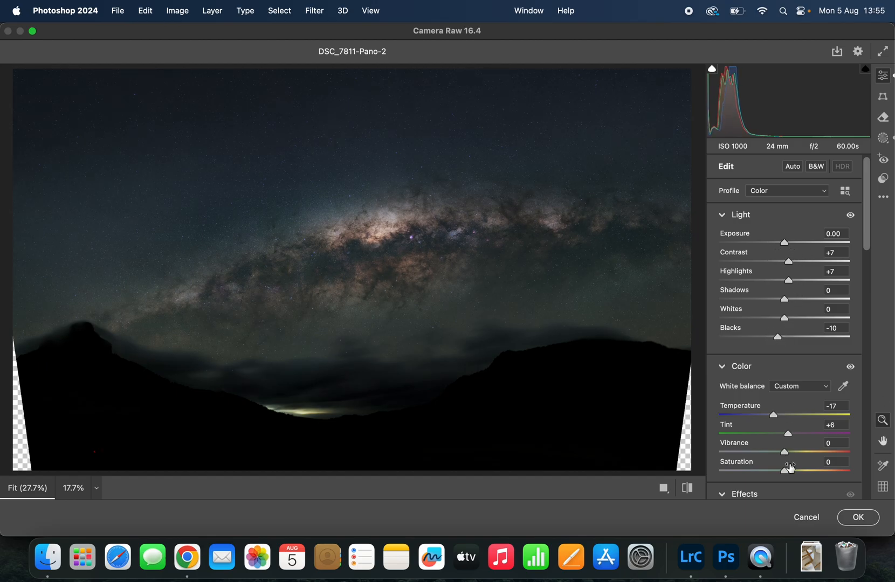
click(856, 517)
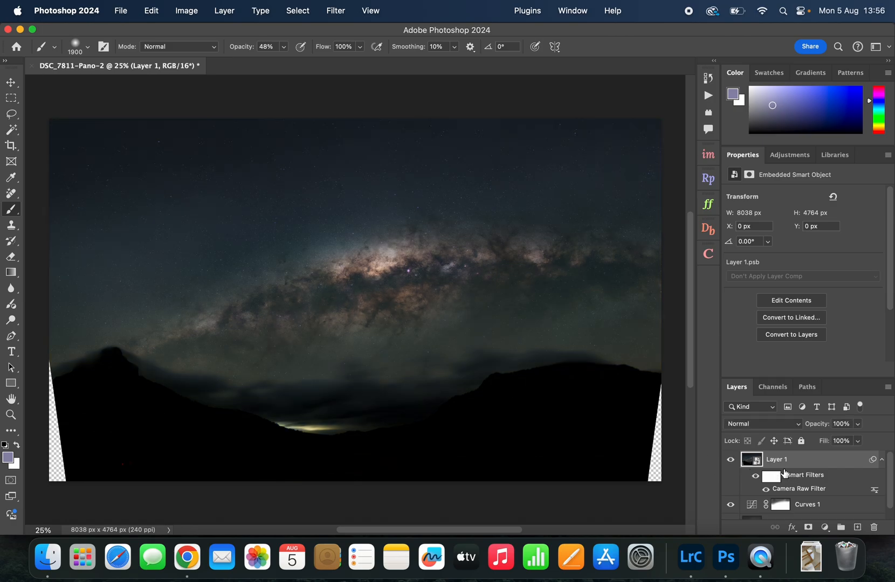
Step: Rasterize Layer 1 and duplicate it as a new top layer named 'D&B'
right_click(776, 459)
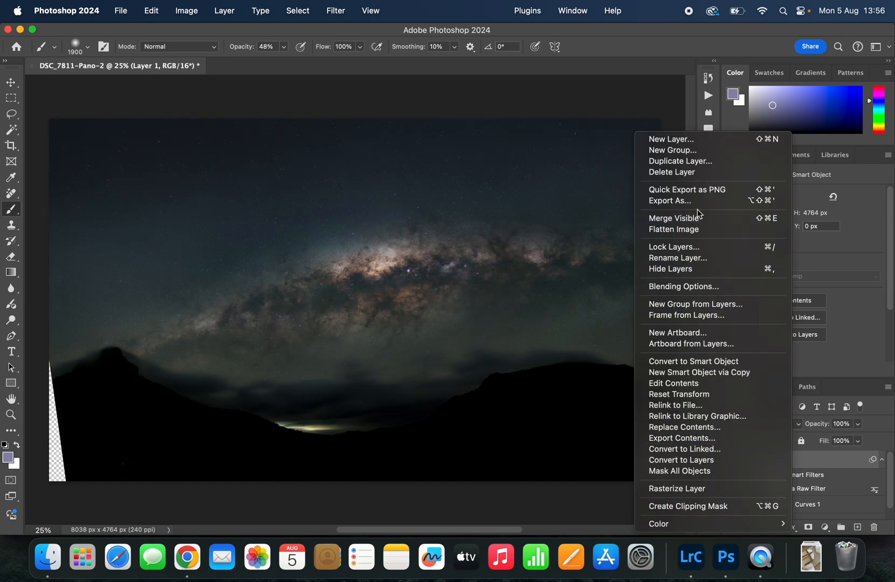
mouse_move(688, 246)
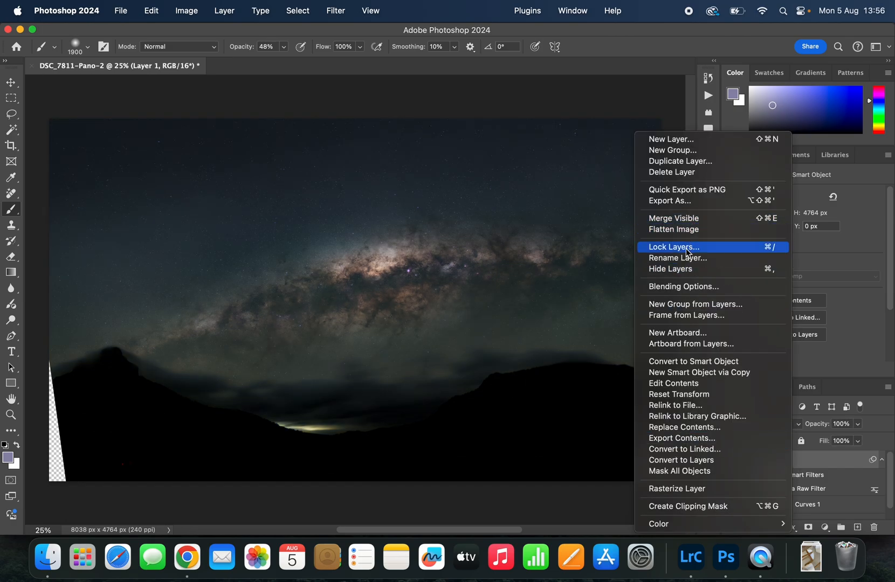
mouse_move(687, 314)
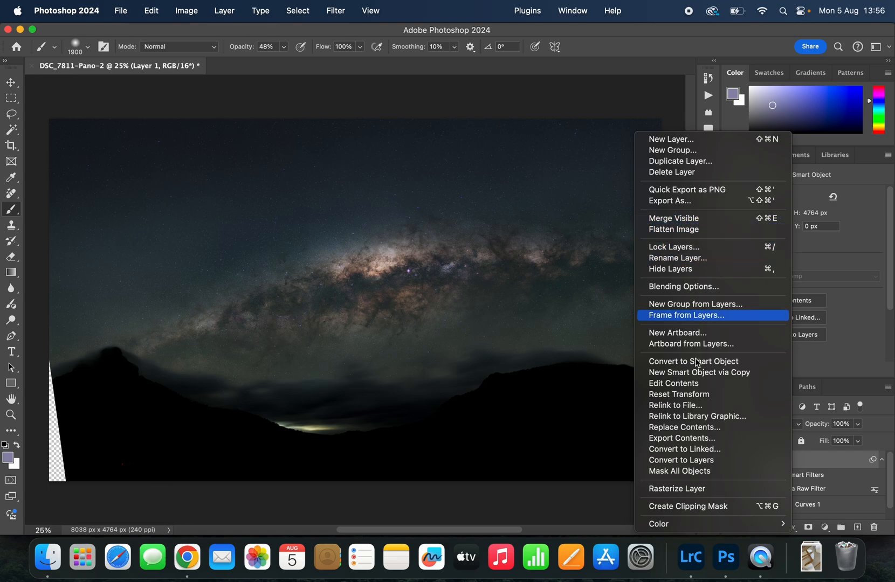
mouse_move(685, 486)
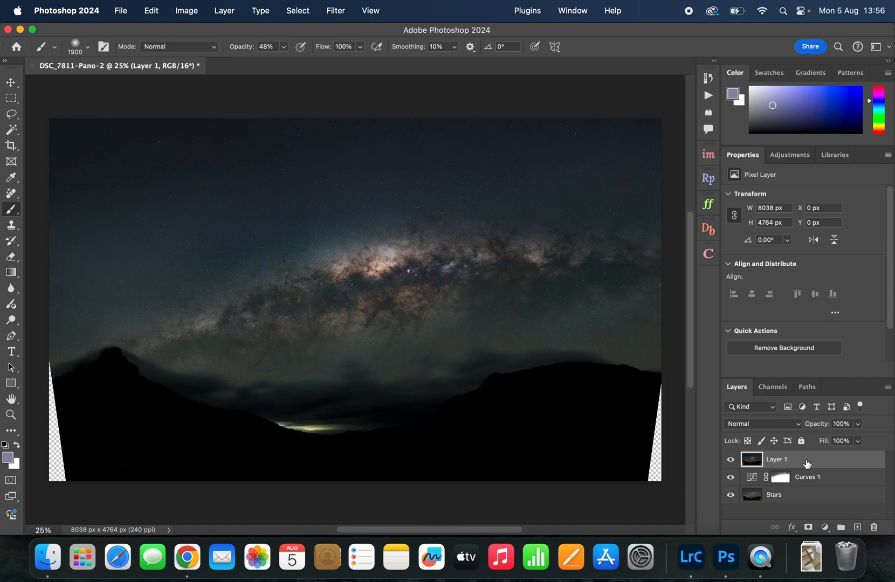
right_click(777, 459)
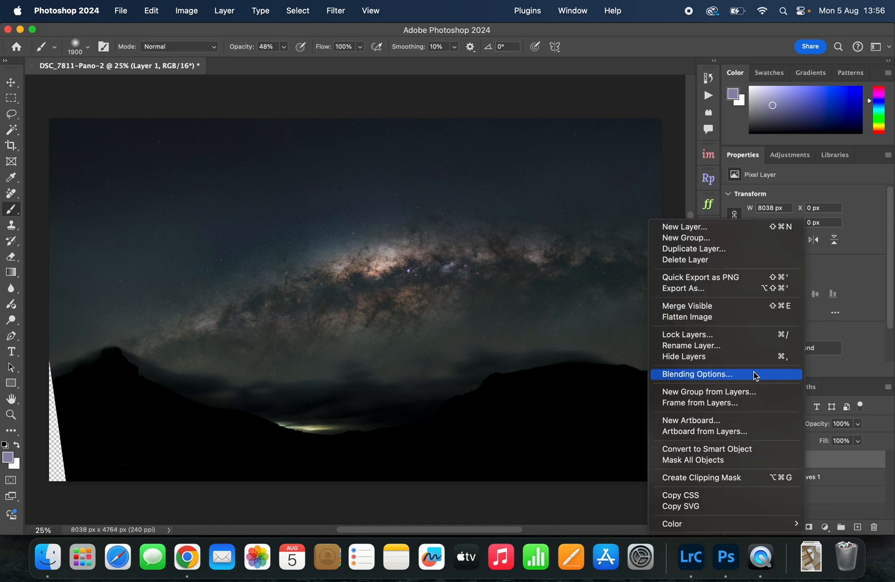
click(693, 249)
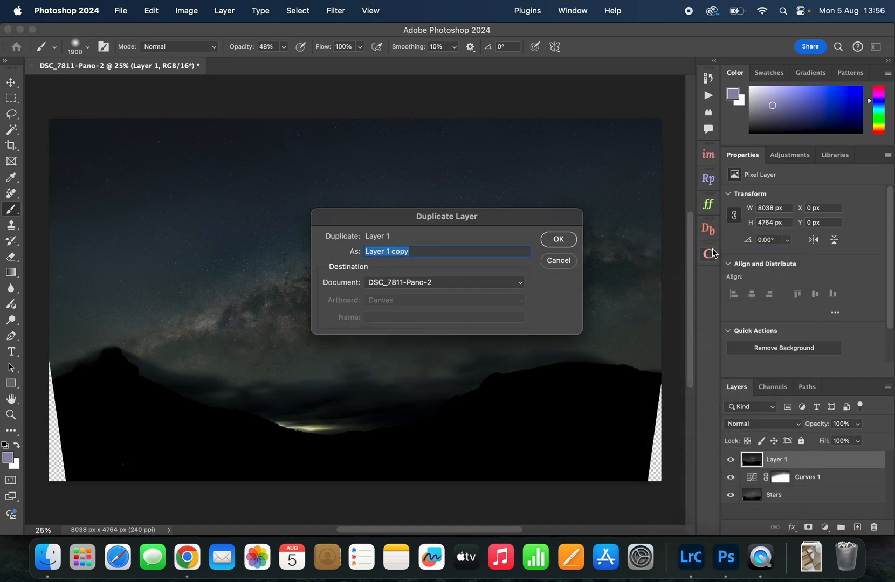
text(D&B)
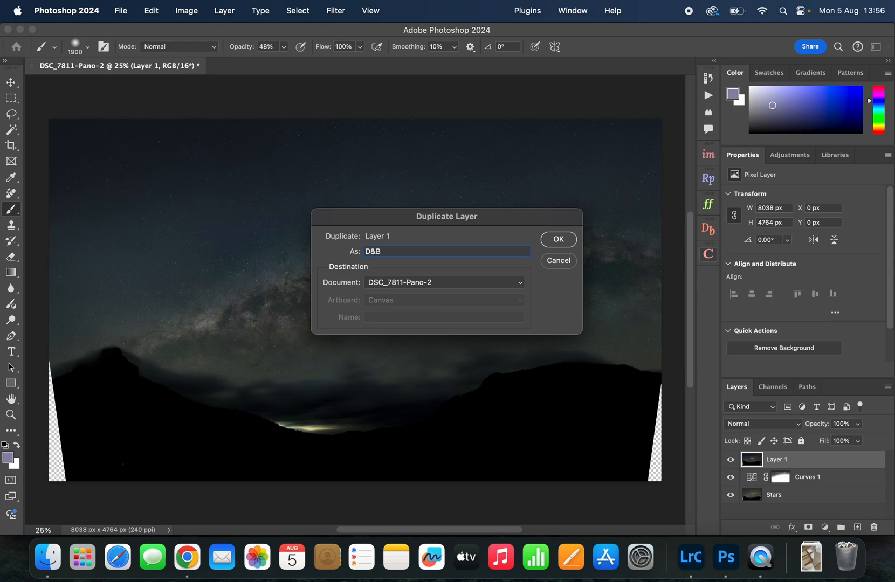
click(557, 240)
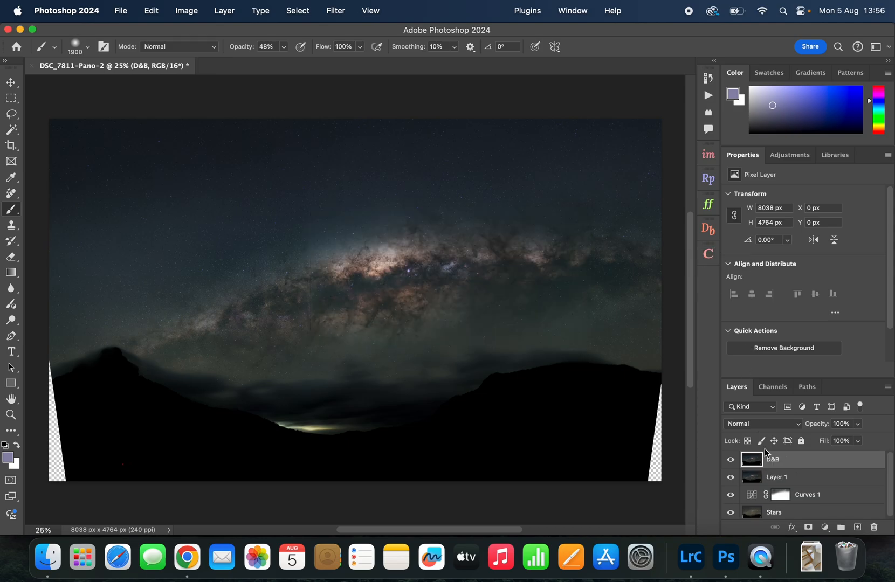
mouse_move(12, 321)
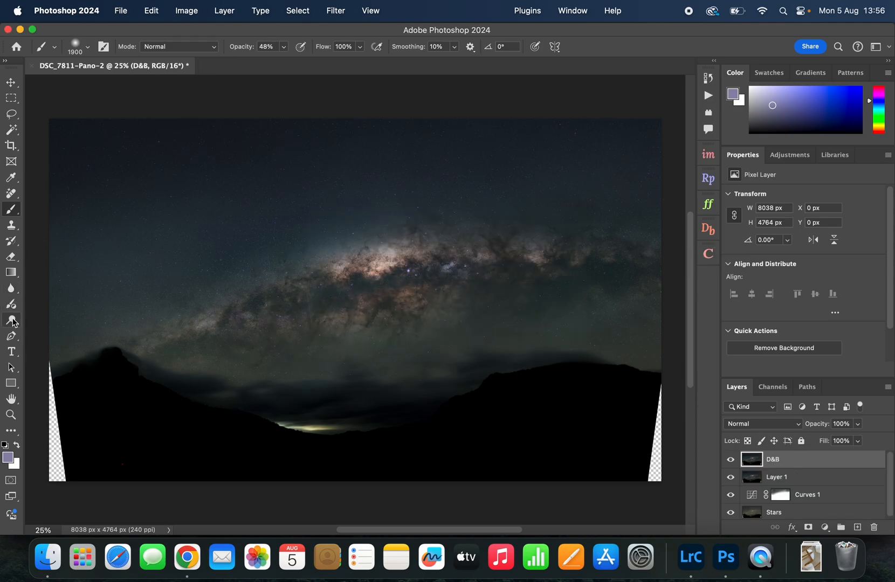
Step: Dodge the Milky Way core's midtones at 16% exposure, then toggle D&B visibility to compare
click(10, 320)
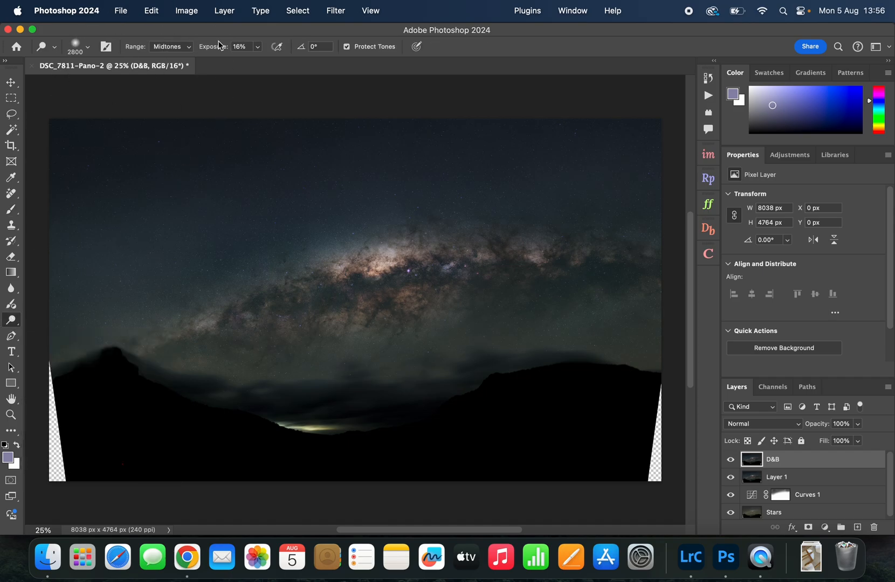
mouse_move(325, 290)
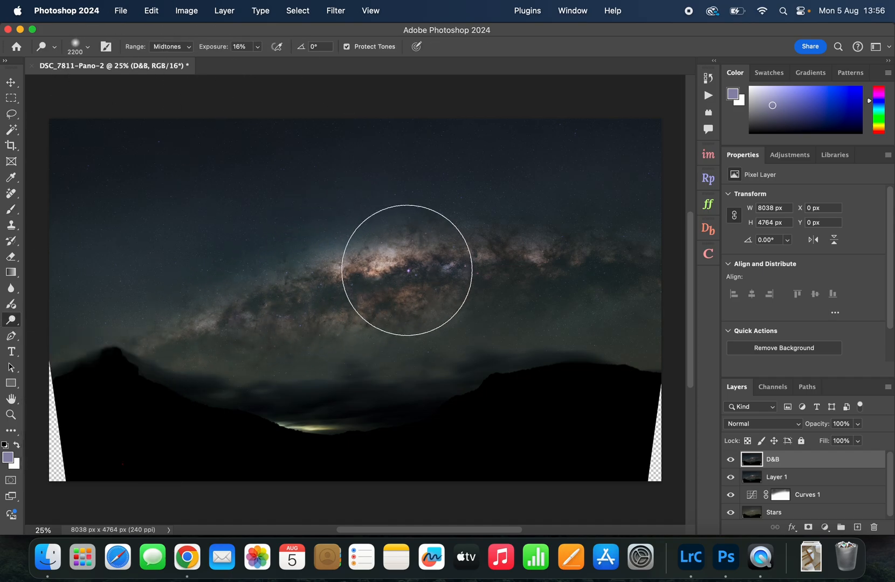
mouse_move(547, 301)
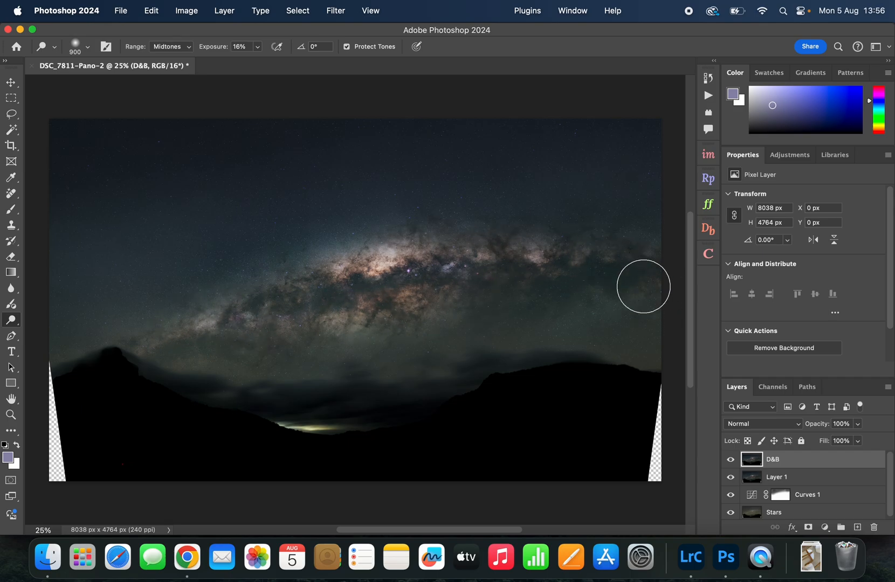
mouse_move(65, 212)
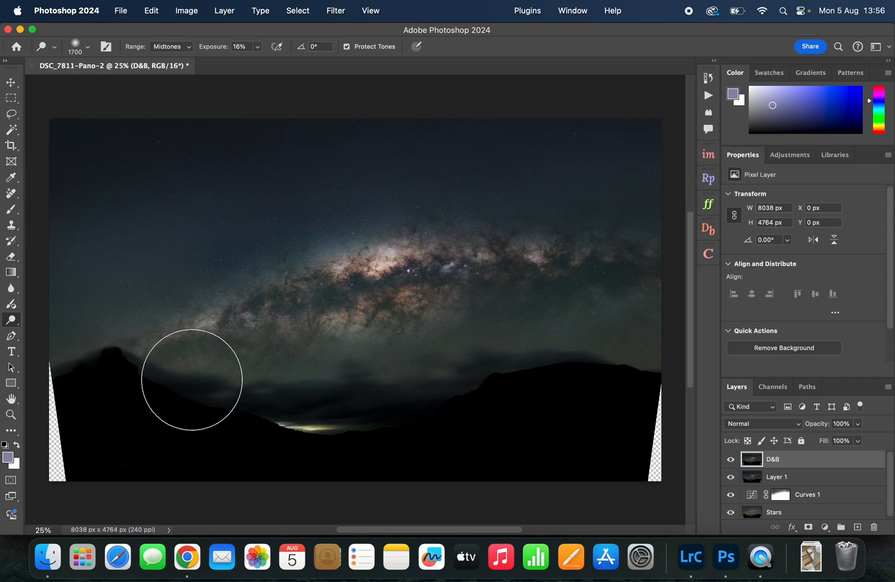
click(729, 458)
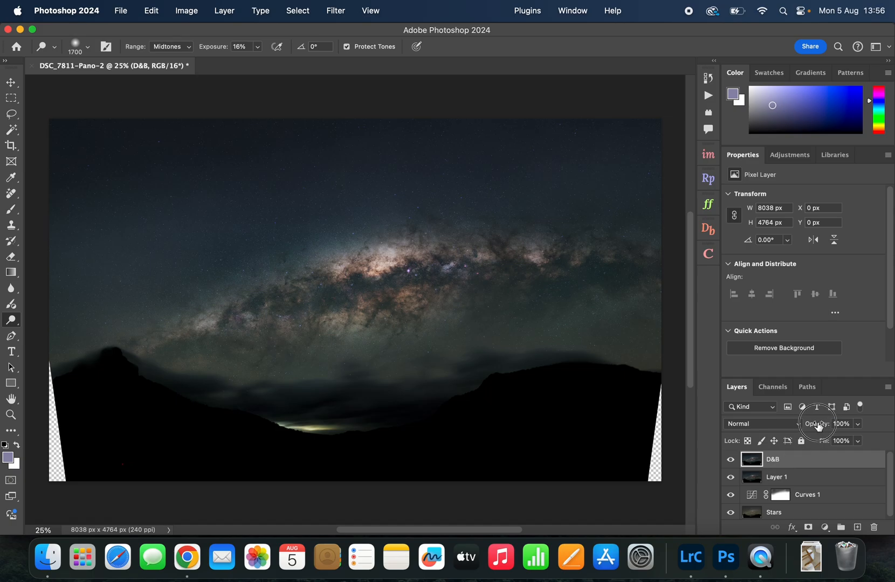
drag(844, 423, 816, 424)
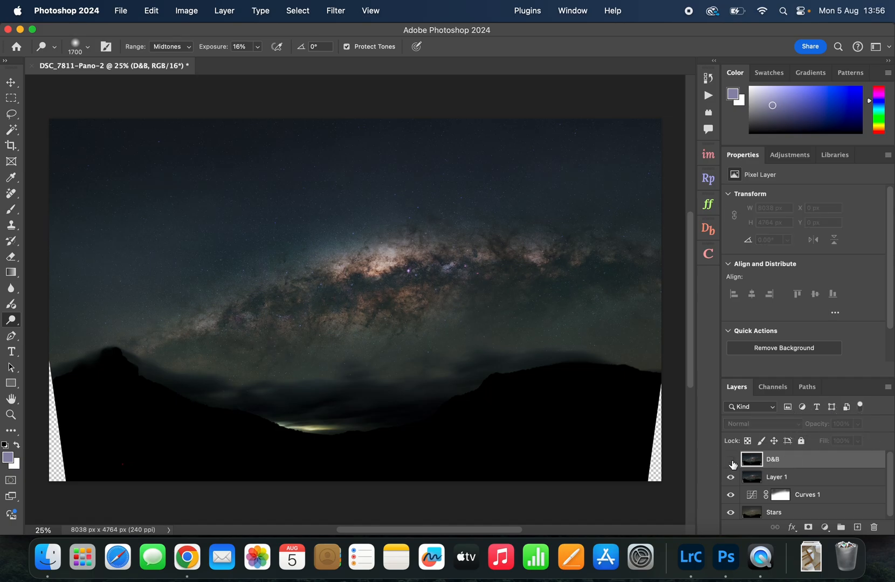
click(732, 464)
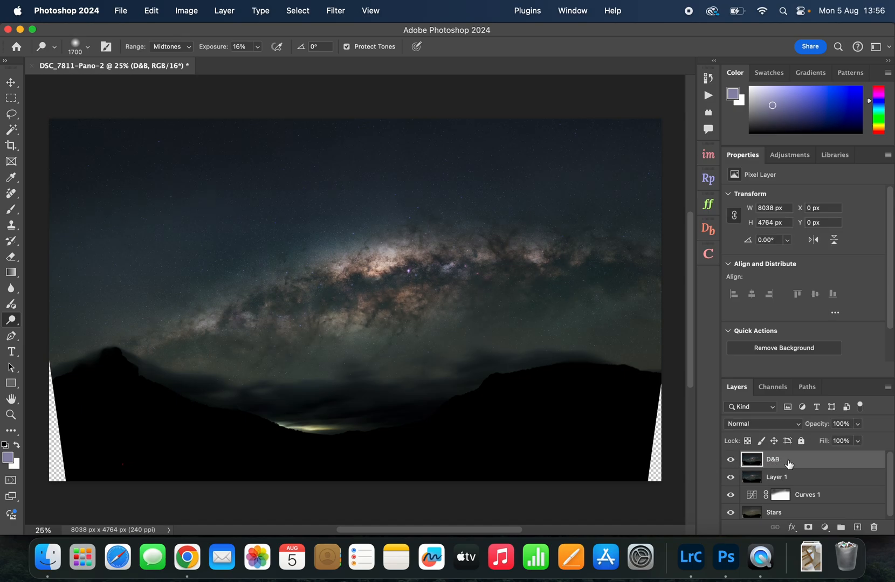
mouse_move(789, 463)
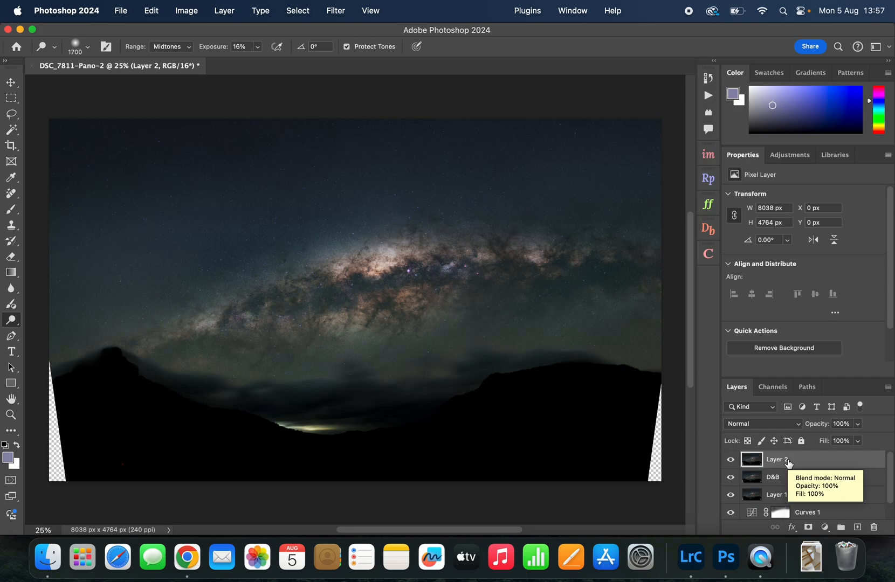
mouse_move(742, 463)
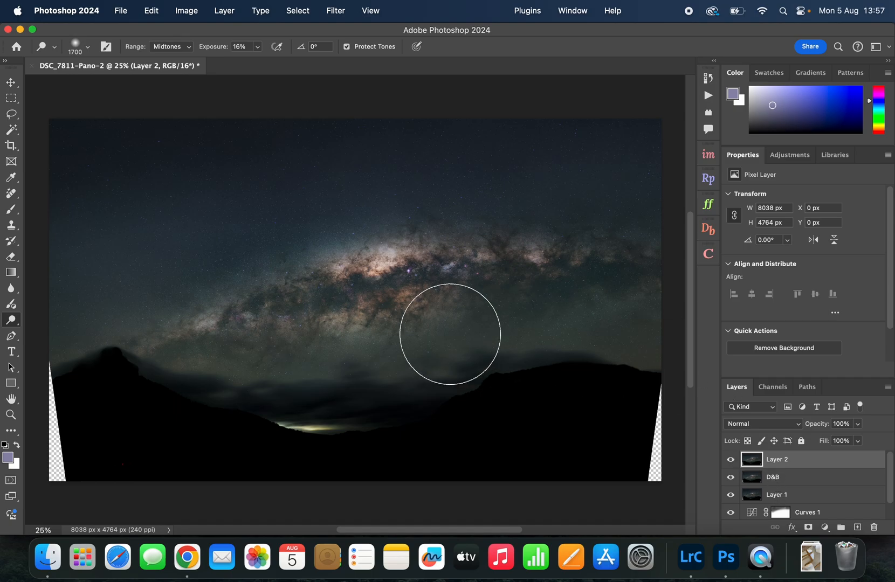
mouse_move(790, 155)
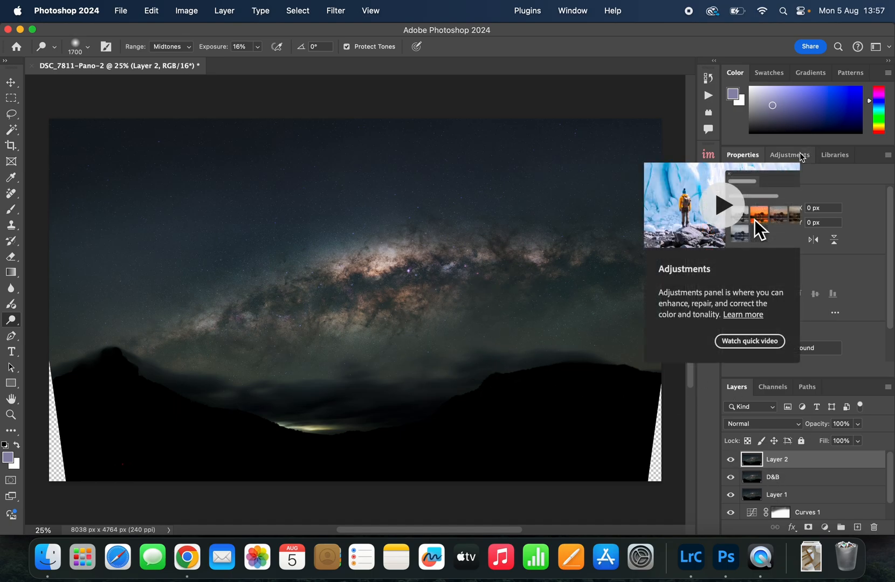
Step: Create a Hue/Saturation adjustment layer and drag its Saturation slider up to +31
click(789, 155)
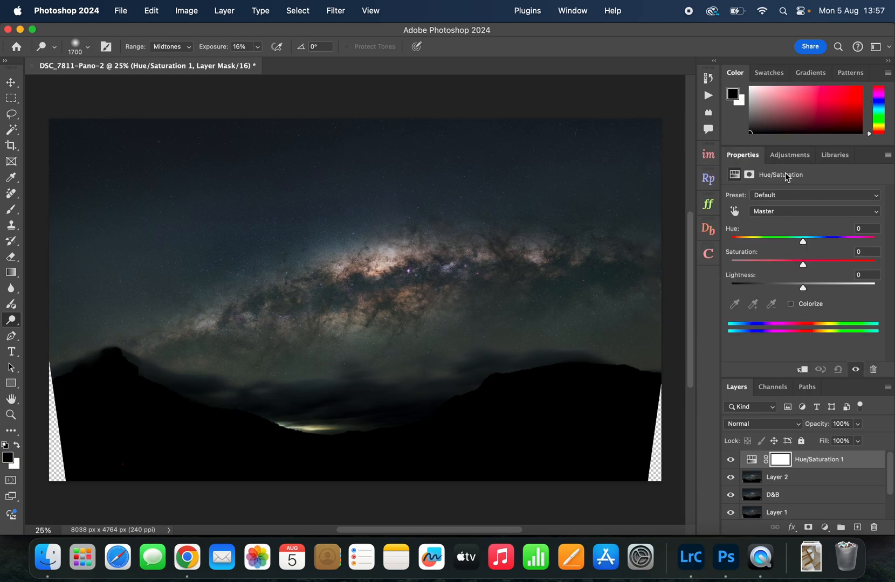
click(790, 155)
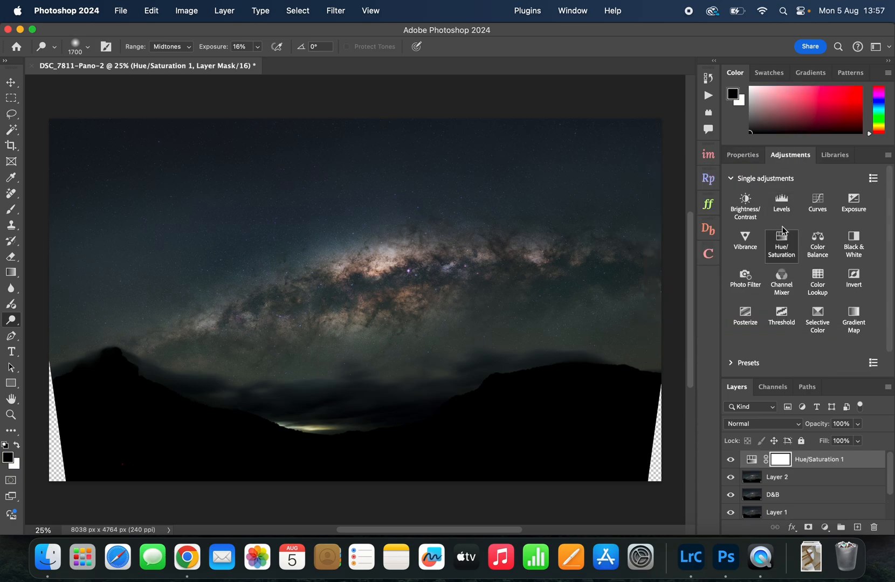
click(781, 240)
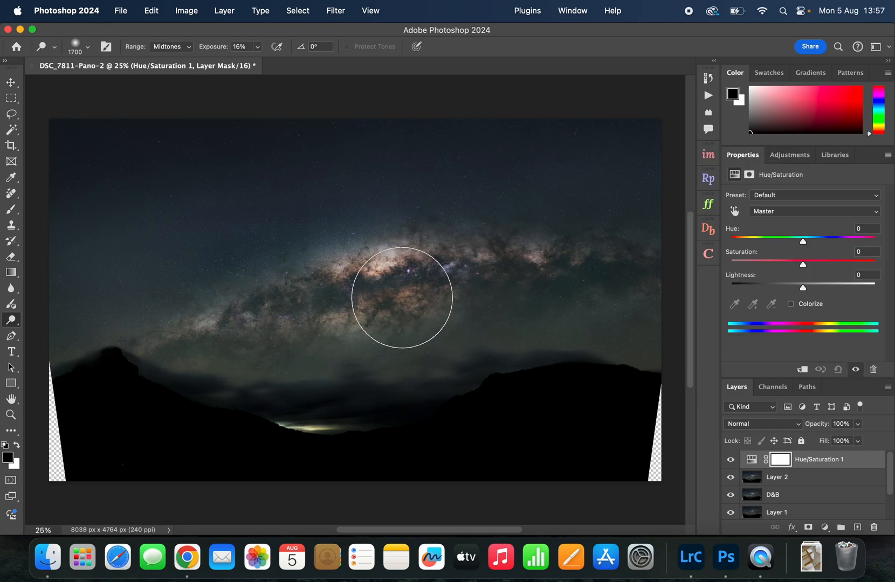
mouse_move(576, 280)
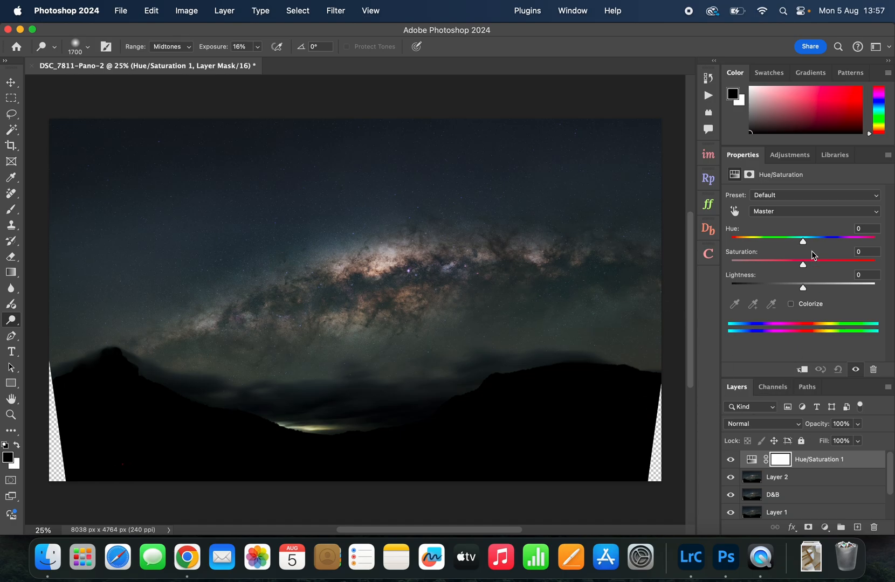
drag(802, 263, 807, 263)
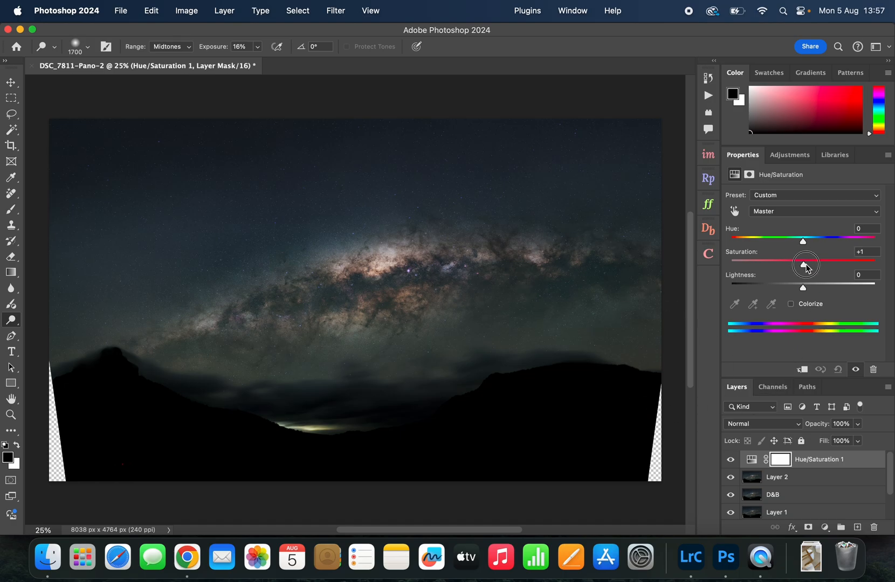
drag(806, 264, 809, 264)
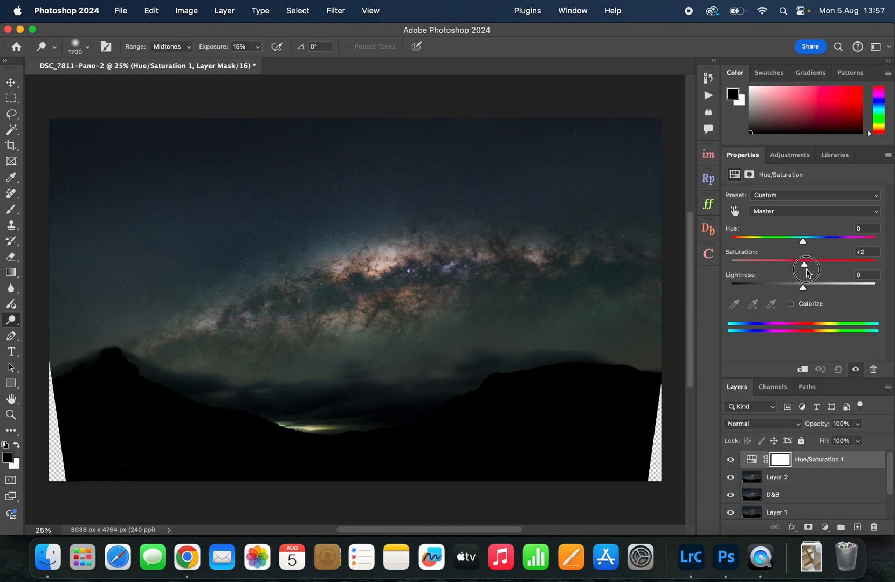
drag(806, 265, 826, 265)
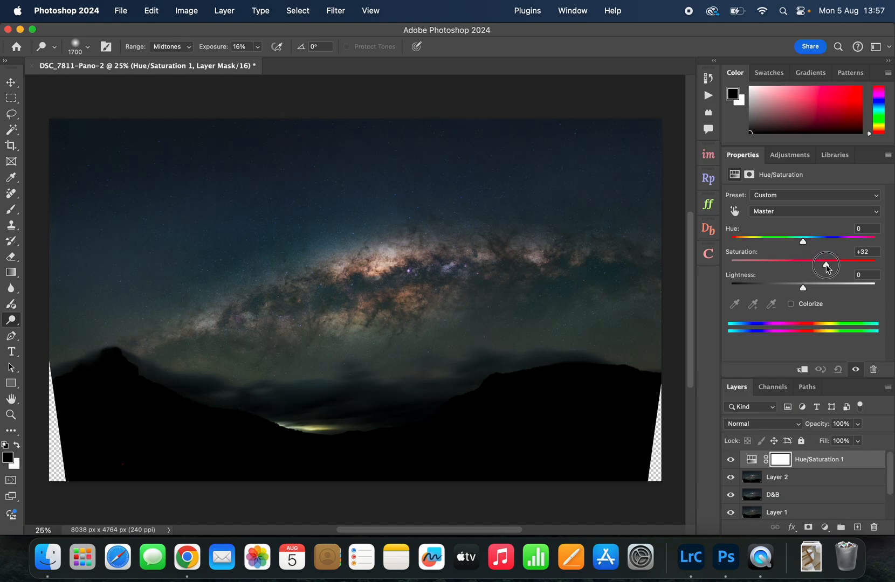
drag(826, 264, 824, 264)
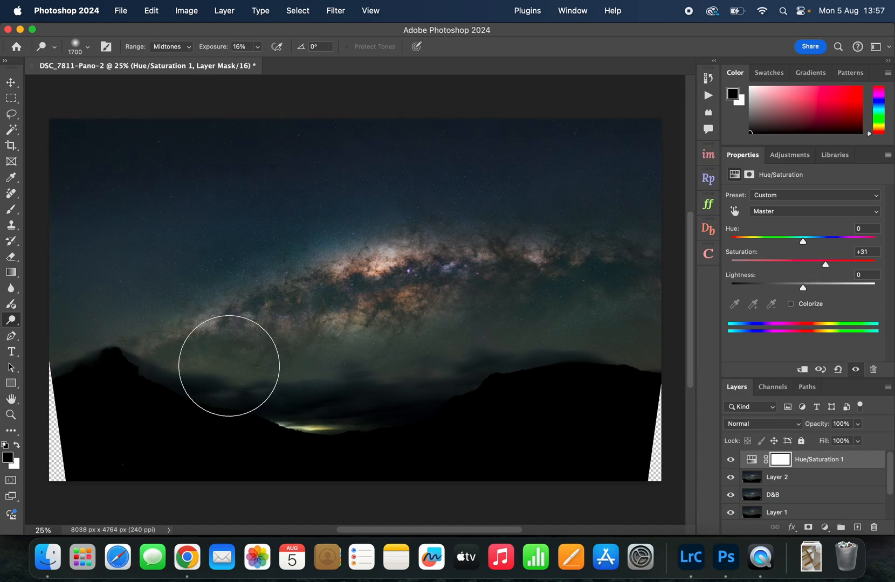
mouse_move(513, 341)
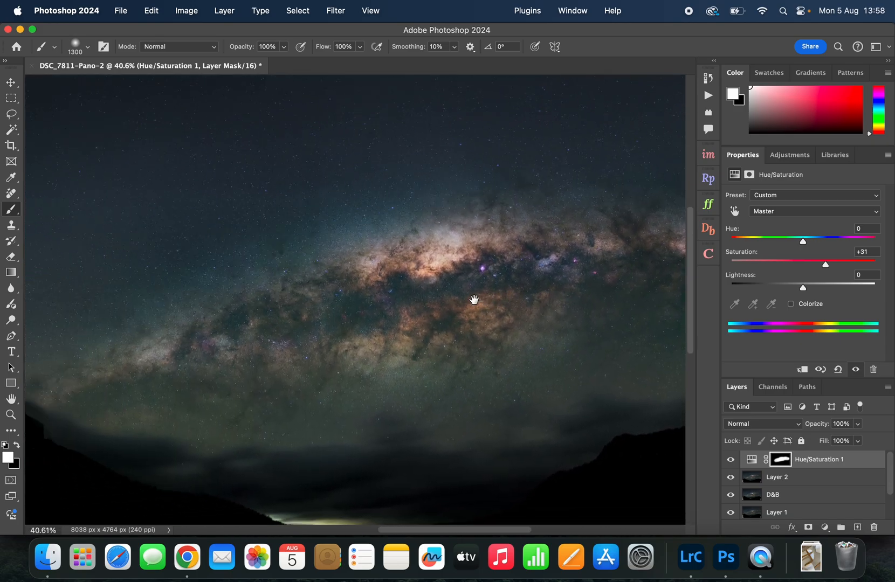
Step: Pan the view across the Milky Way core
drag(474, 300, 457, 299)
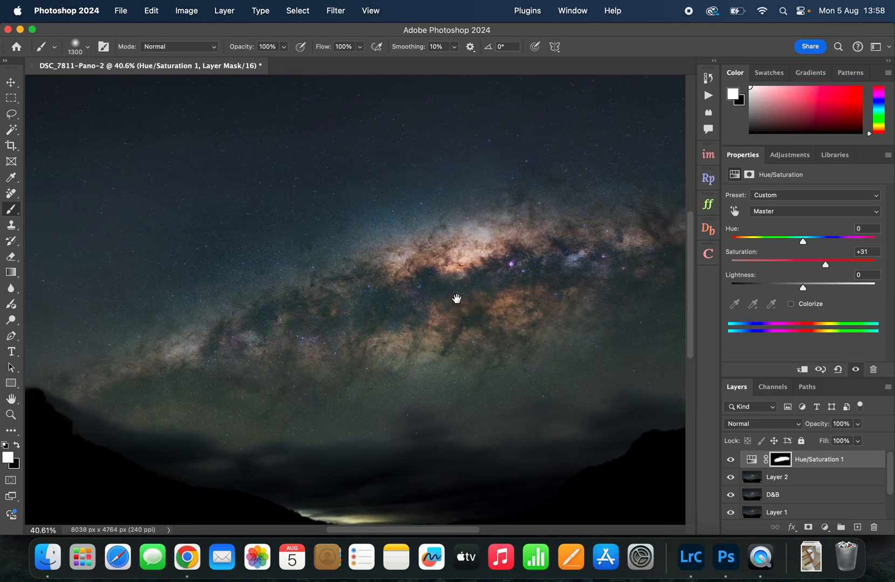
mouse_move(11, 415)
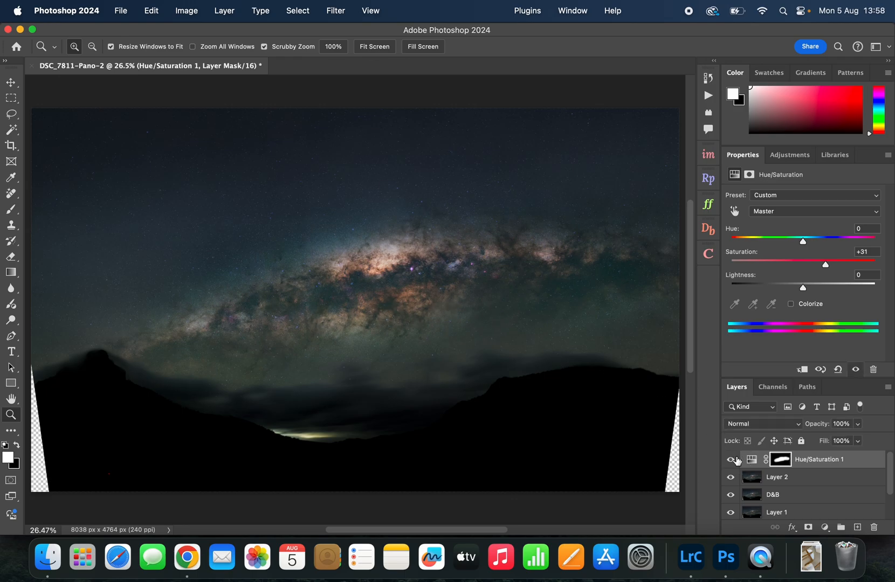
mouse_move(731, 460)
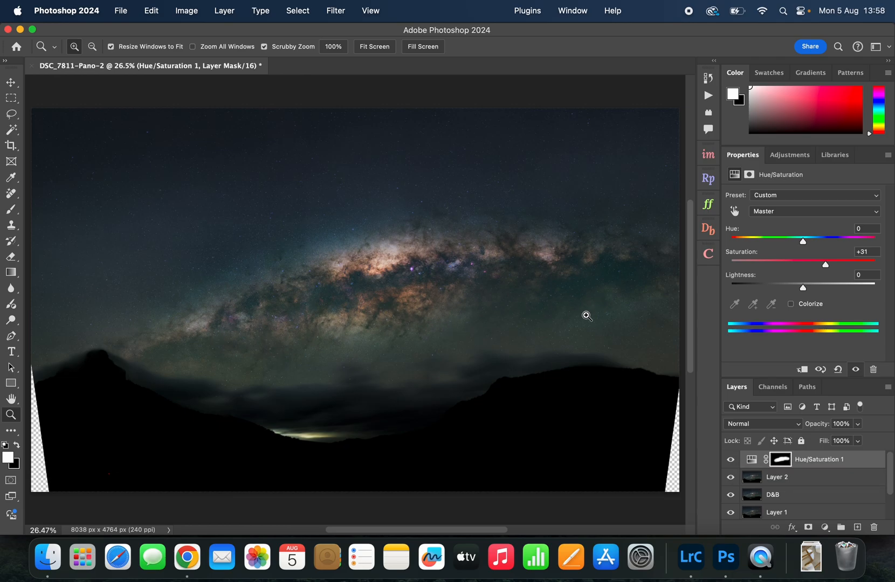
mouse_move(189, 366)
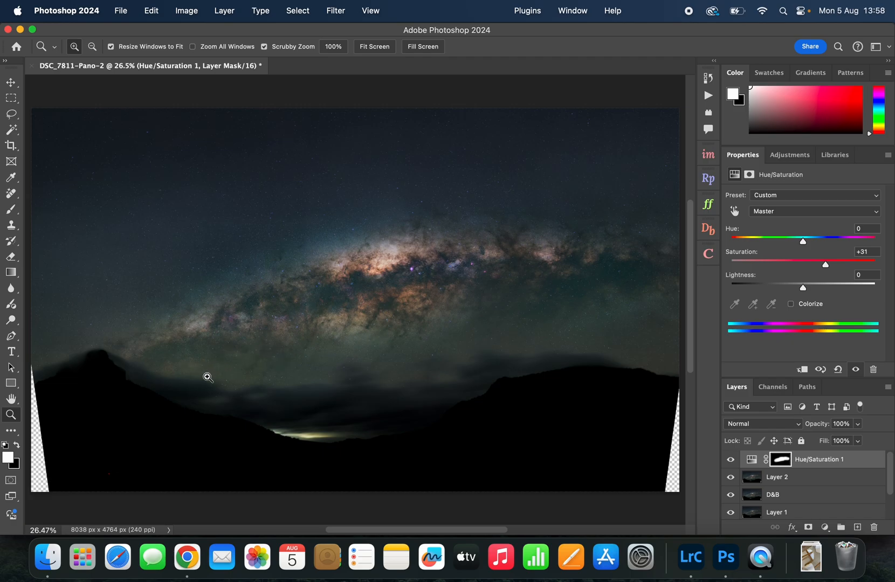
mouse_move(600, 312)
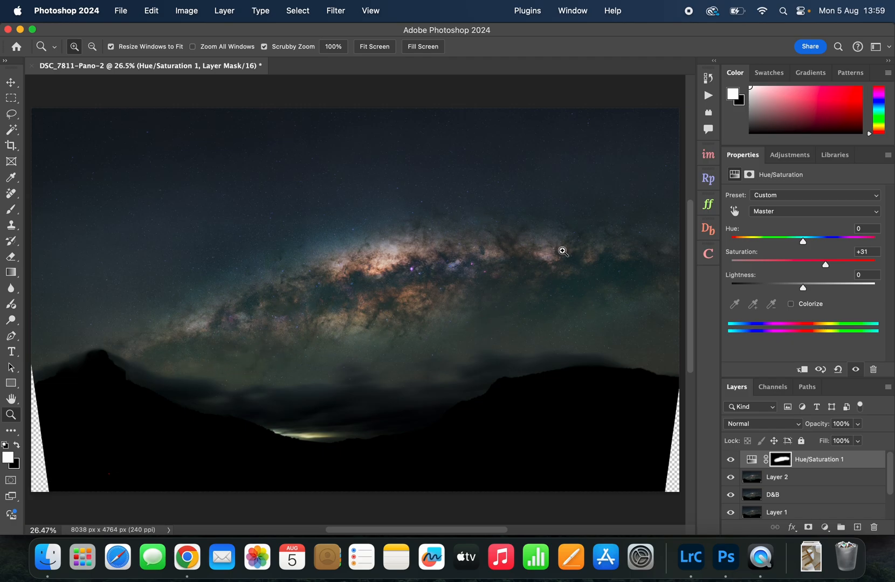
mouse_move(455, 280)
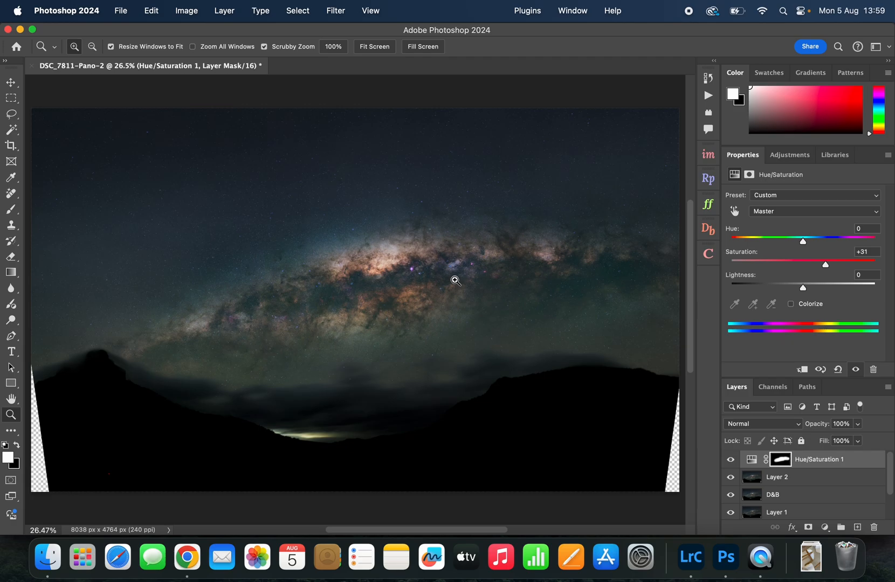
mouse_move(533, 239)
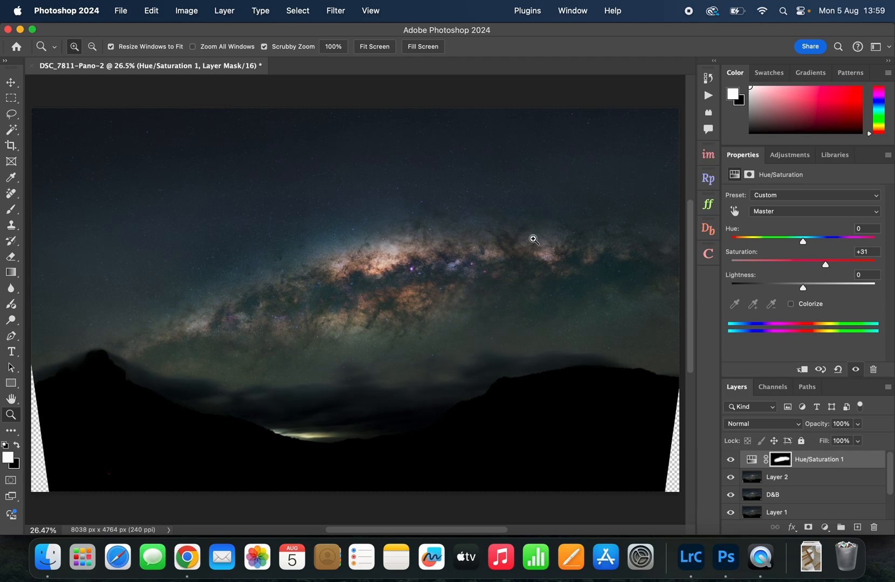